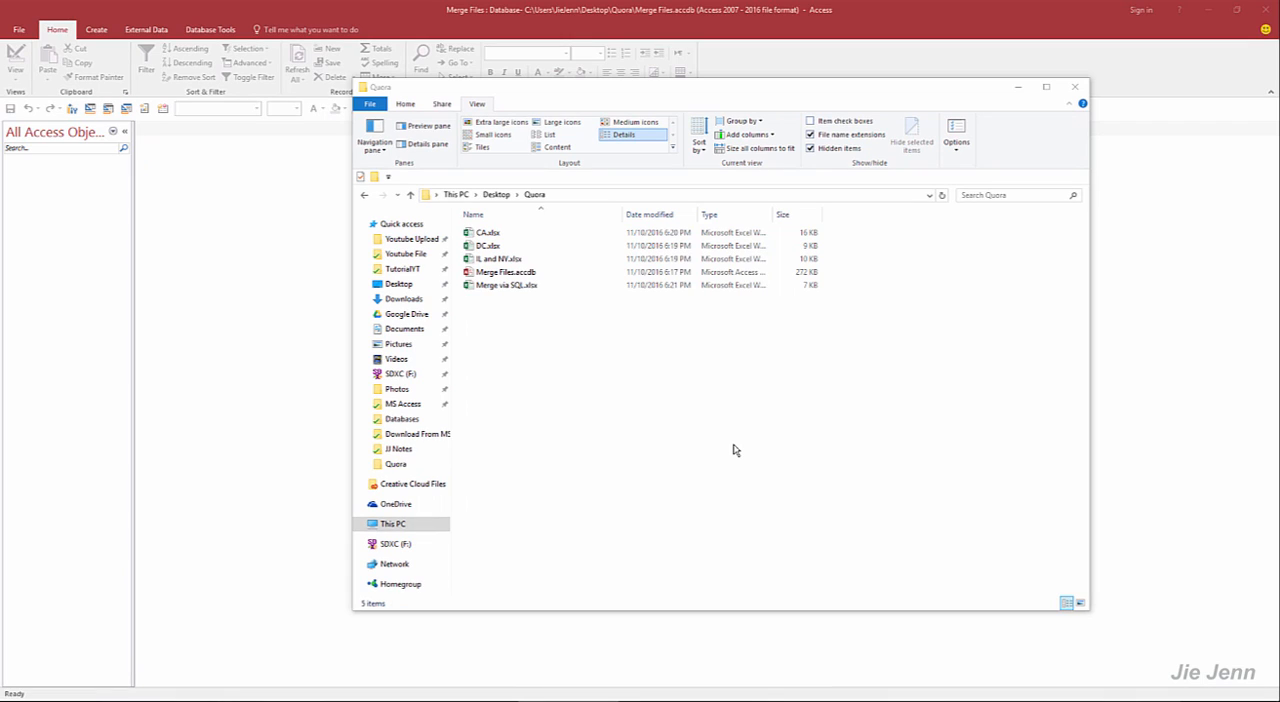
# Review the state vendor workbooks, checking the IL and NY sheets, then close them and the DC workbook
pyautogui.click(505, 271)
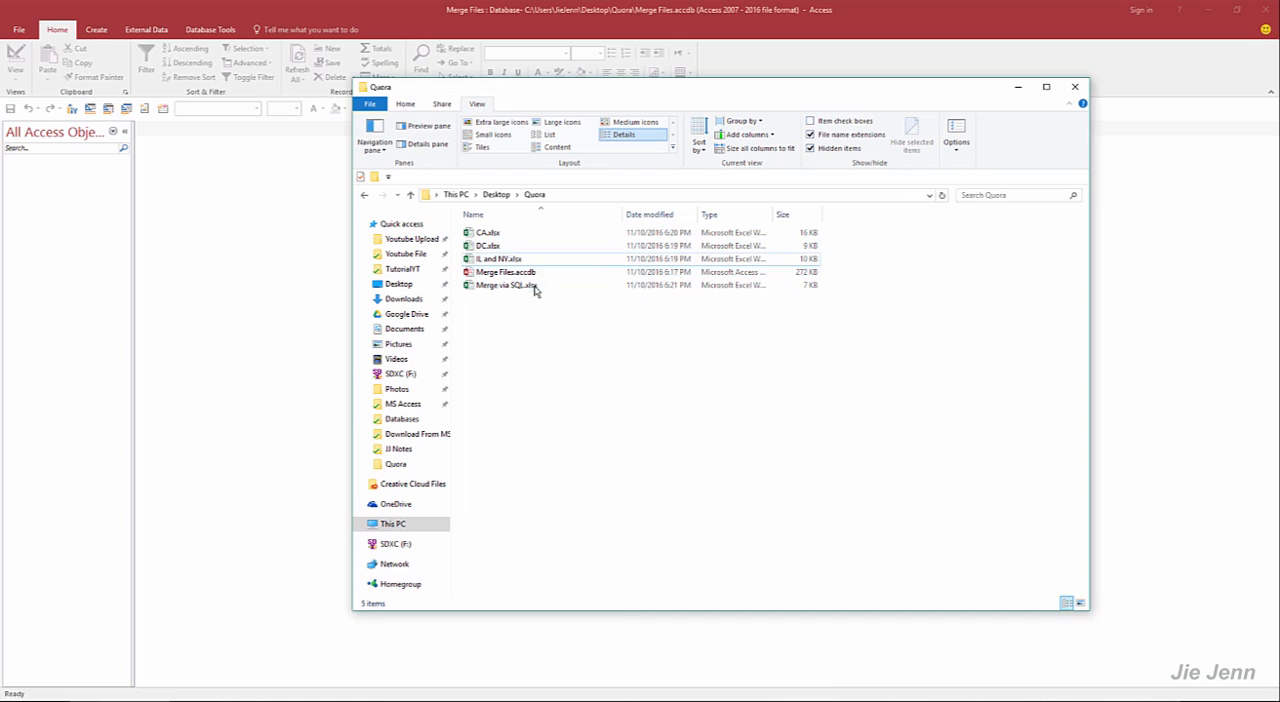
pyautogui.click(500, 258)
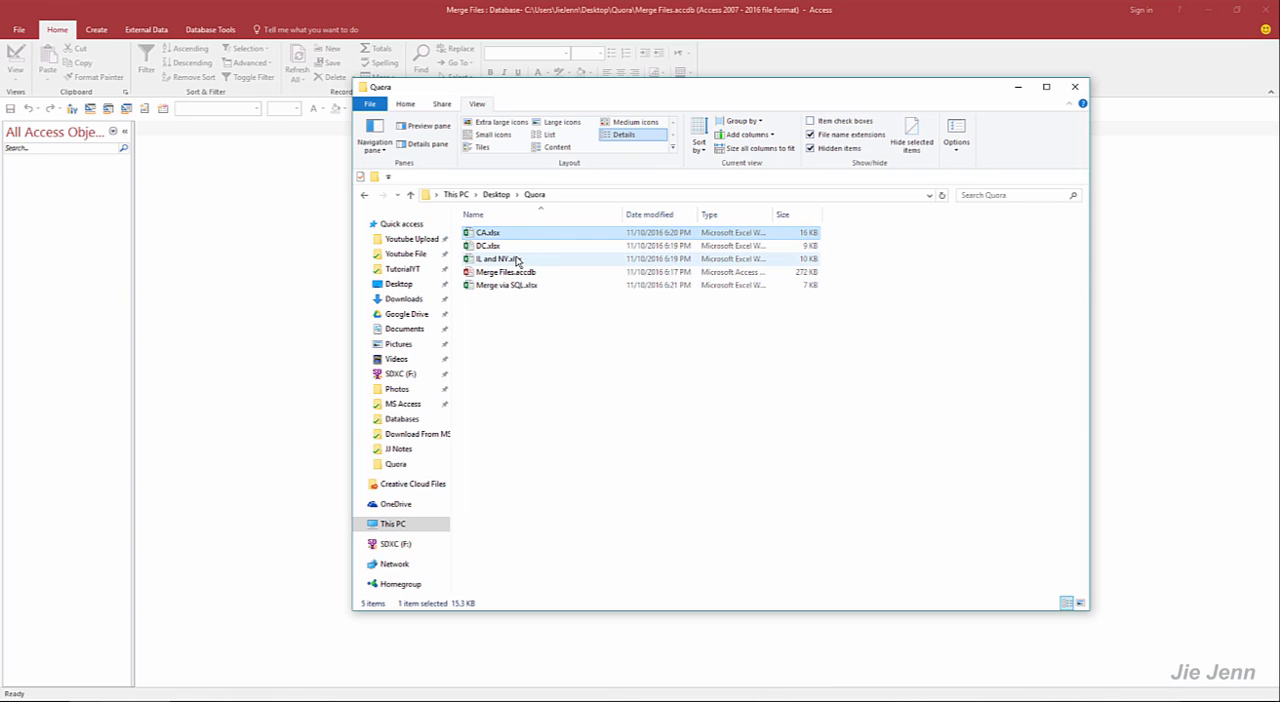
pyautogui.doubleClick(489, 232)
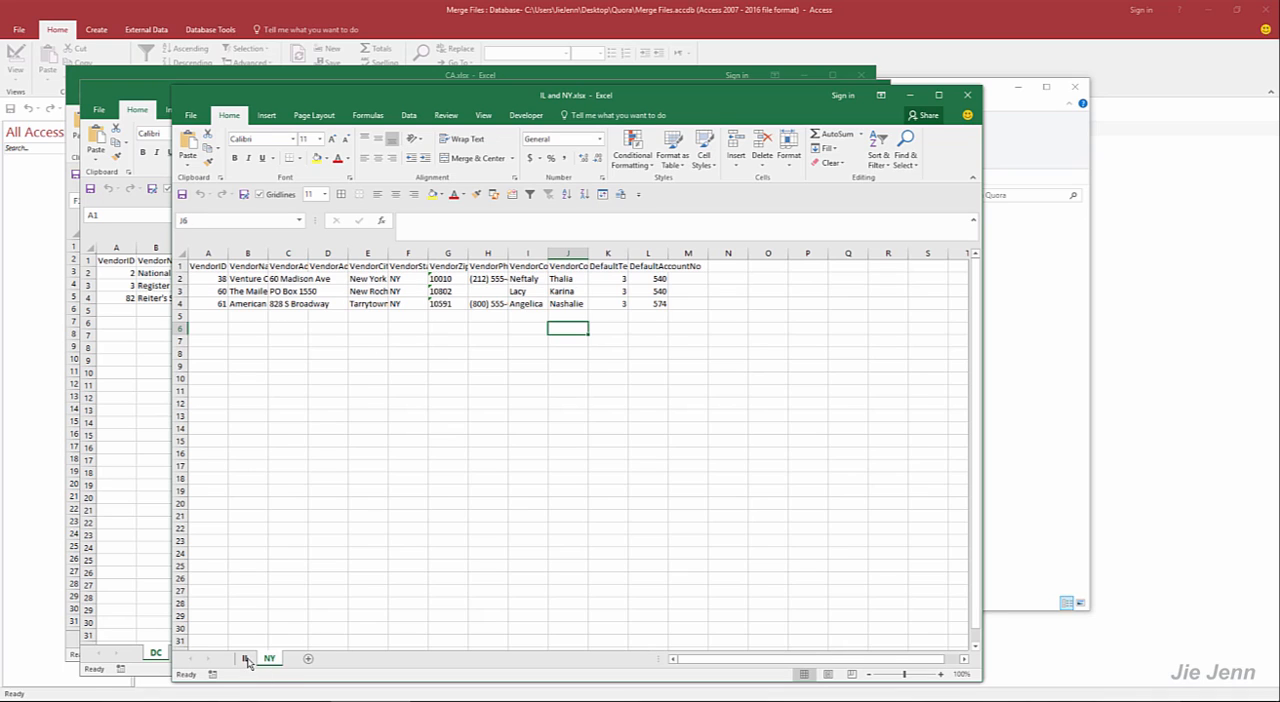
pyautogui.click(245, 658)
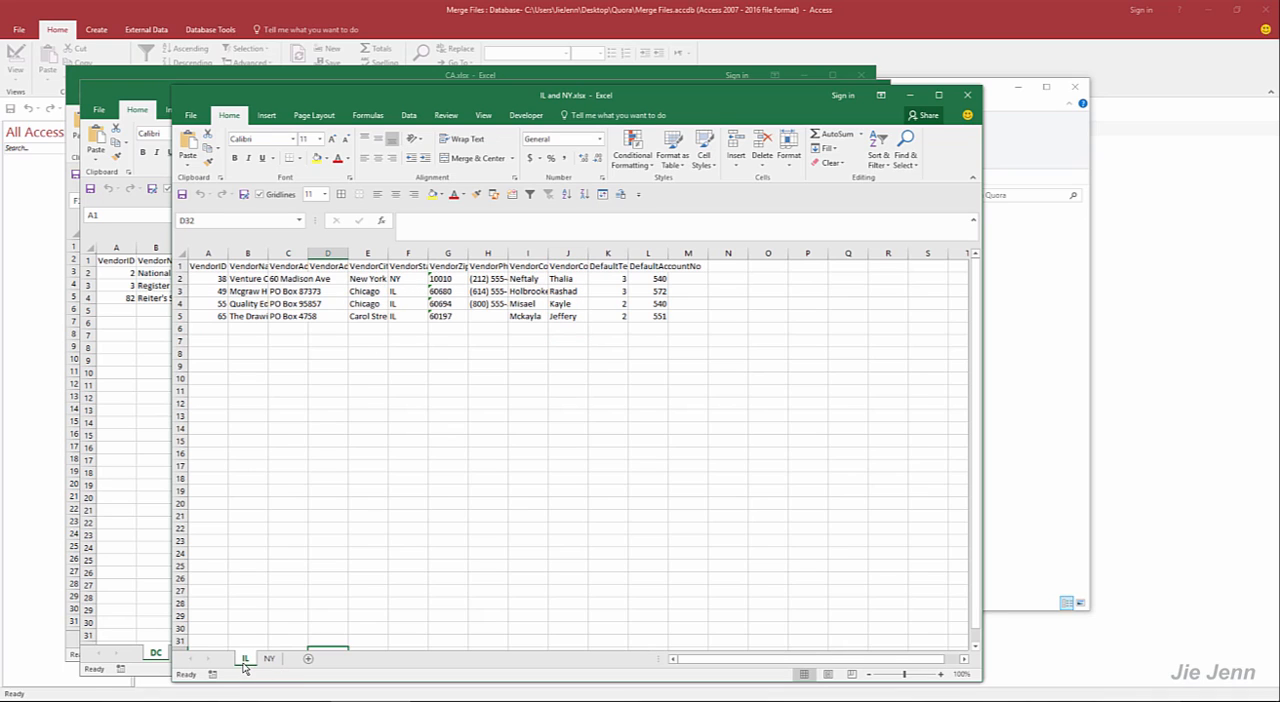
pyautogui.click(269, 658)
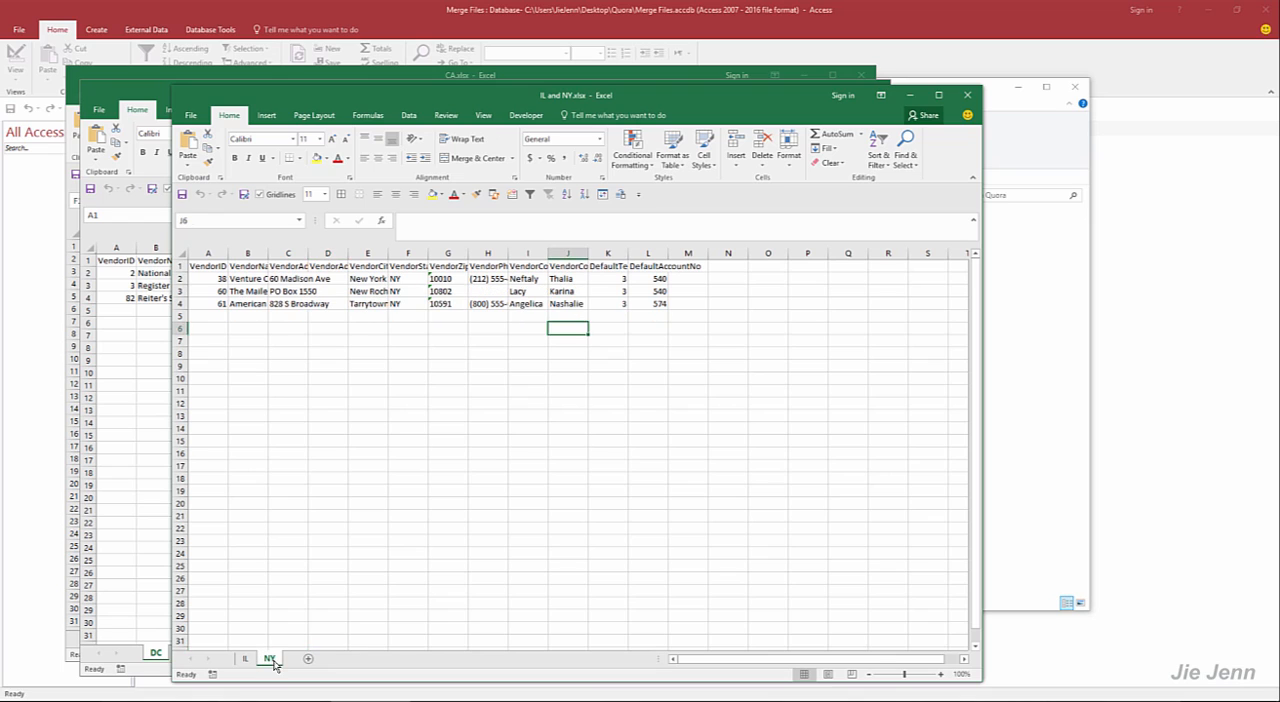
pyautogui.click(327, 477)
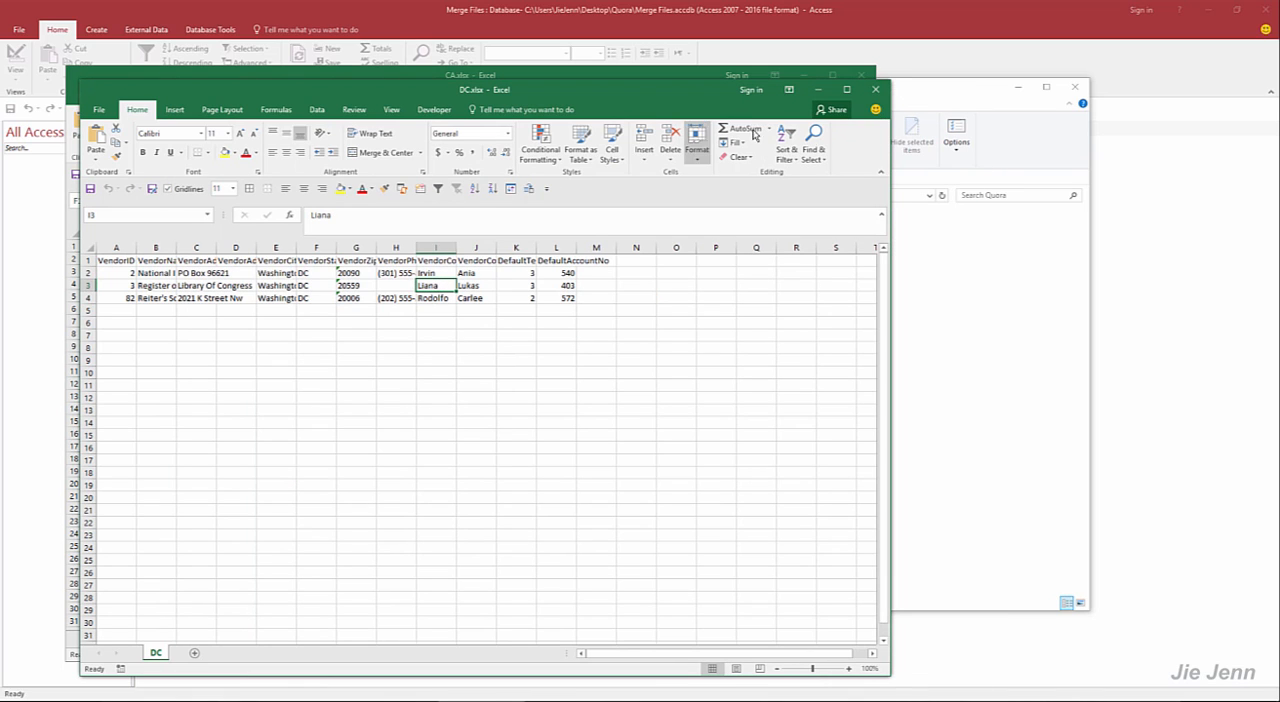
pyautogui.click(141, 637)
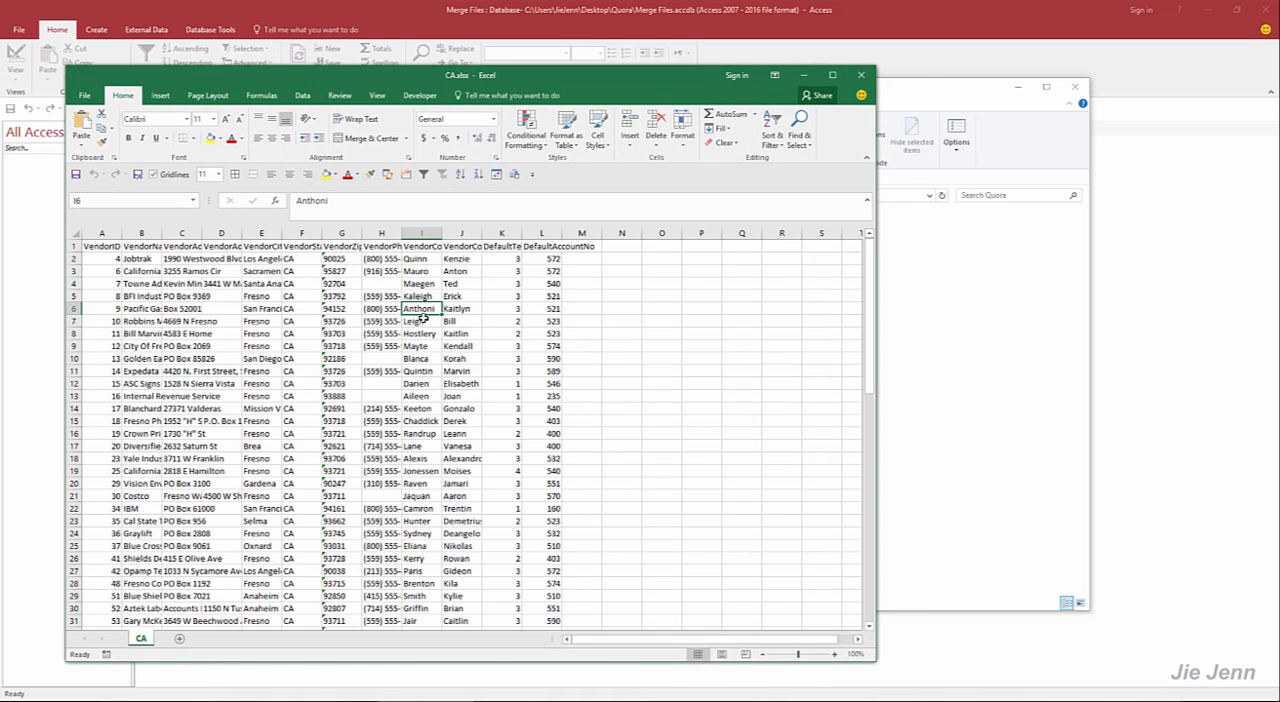
pyautogui.moveTo(658, 282)
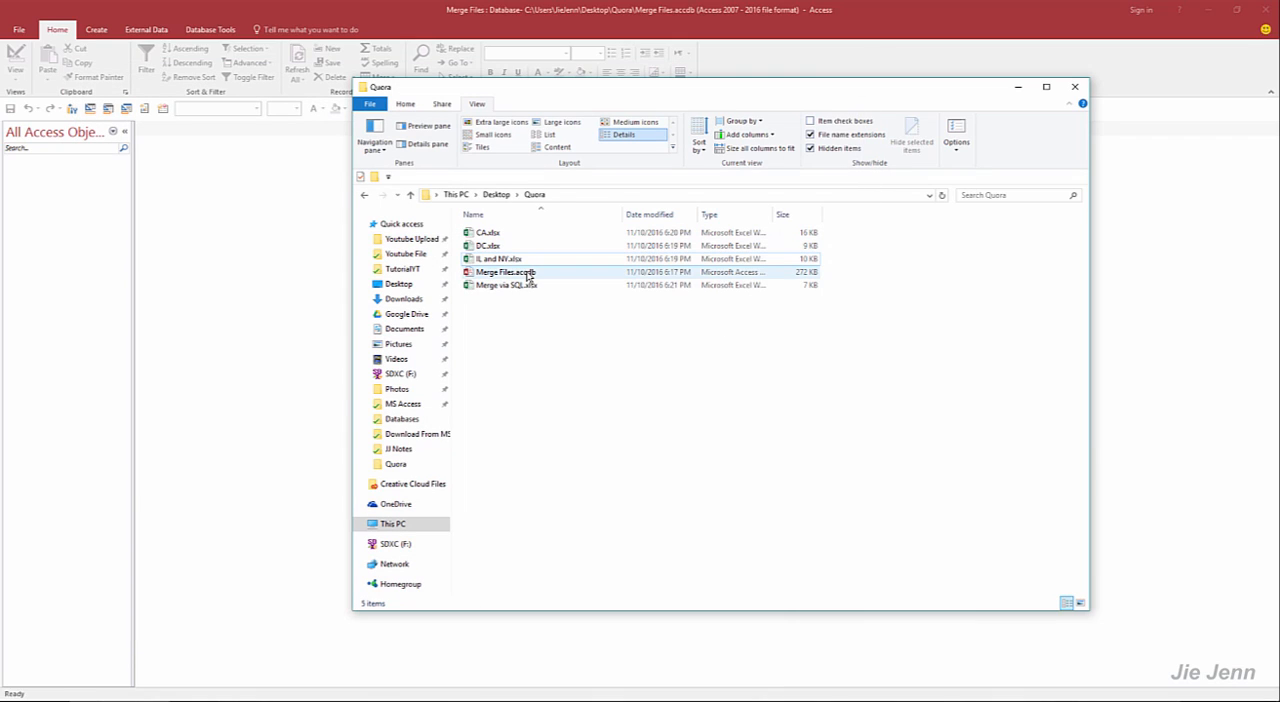
# Return to the Merge Files database and show the External Data import and link options
pyautogui.click(1075, 87)
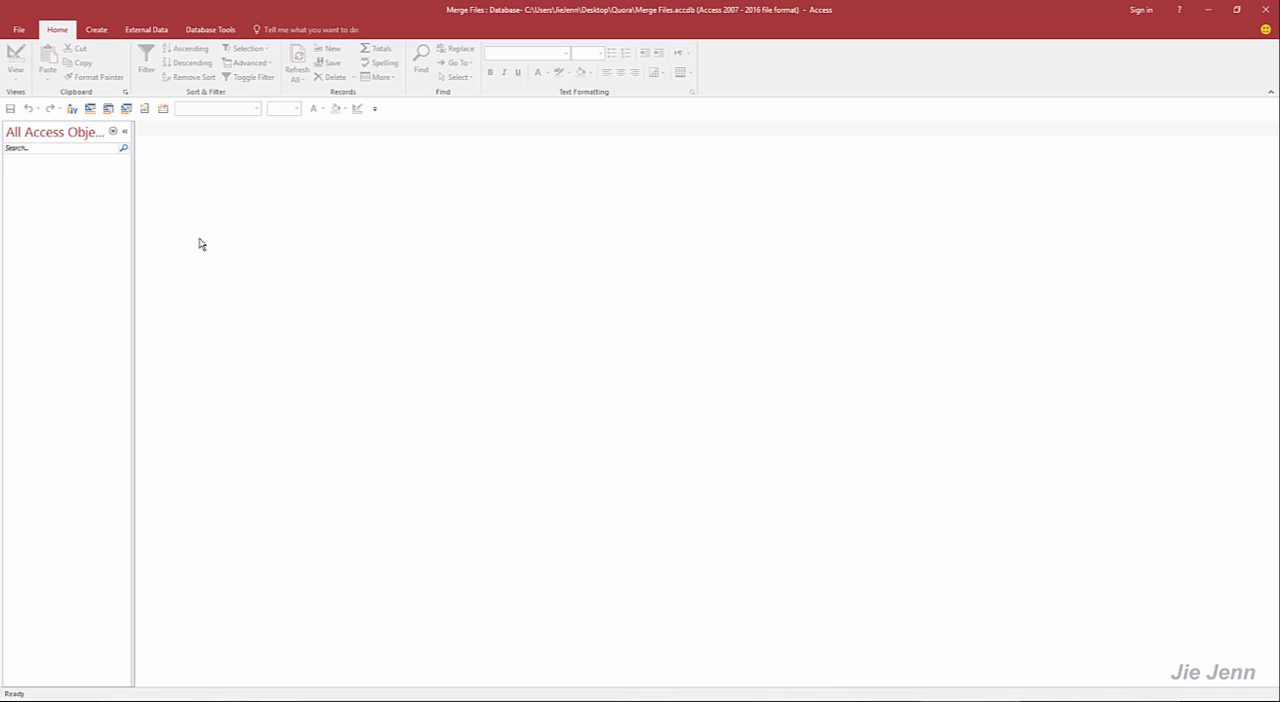
pyautogui.click(146, 29)
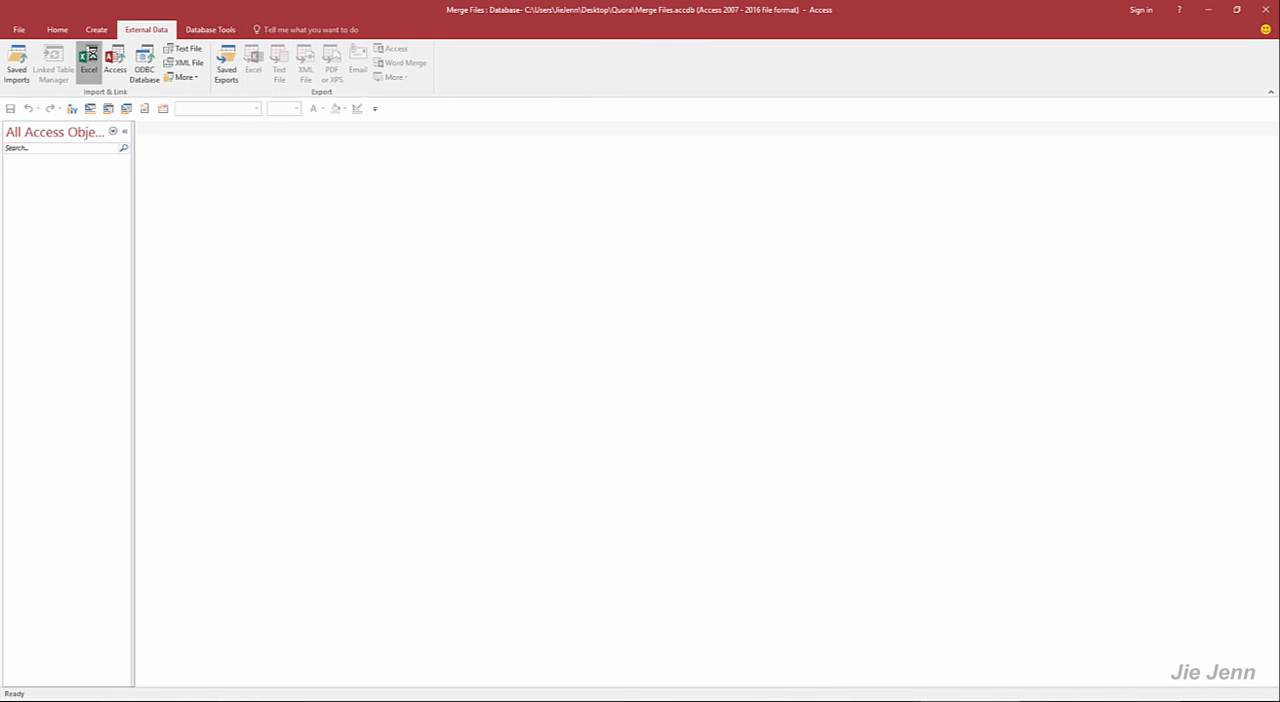
# Start an Excel link, choosing 'Link to the data source' with CA.xlsx as the source file
pyautogui.click(88, 62)
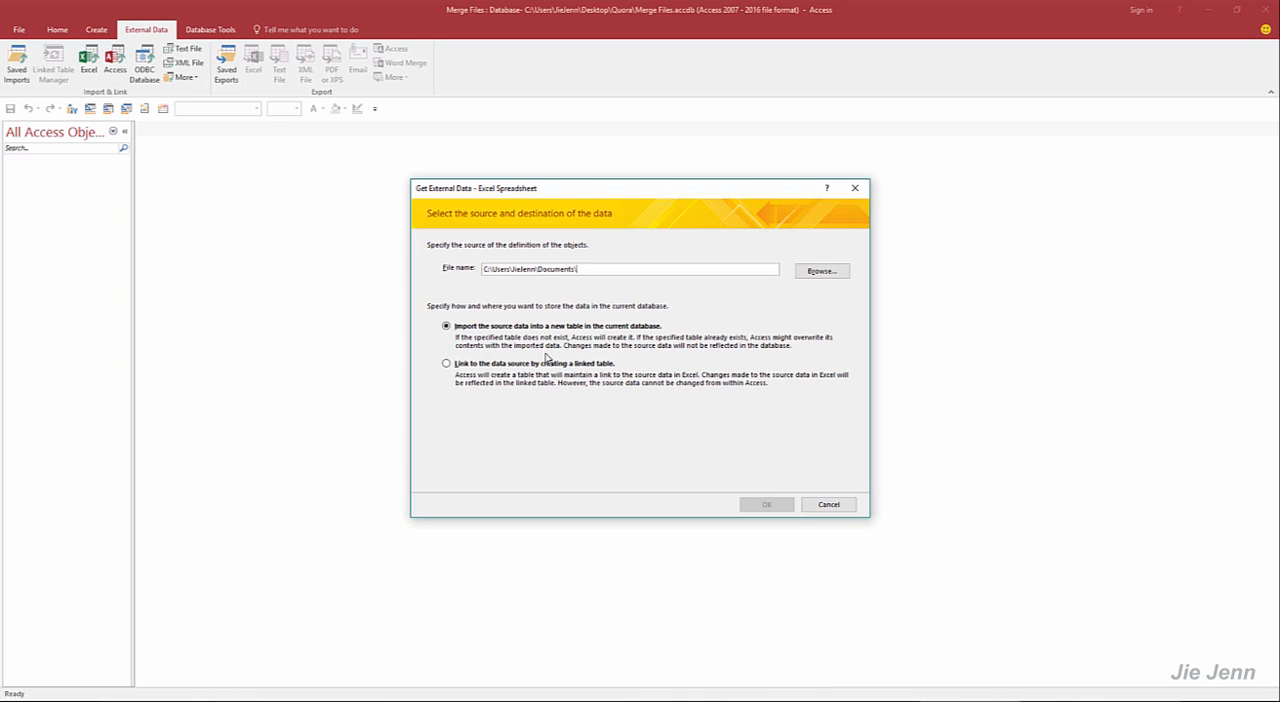
pyautogui.click(446, 363)
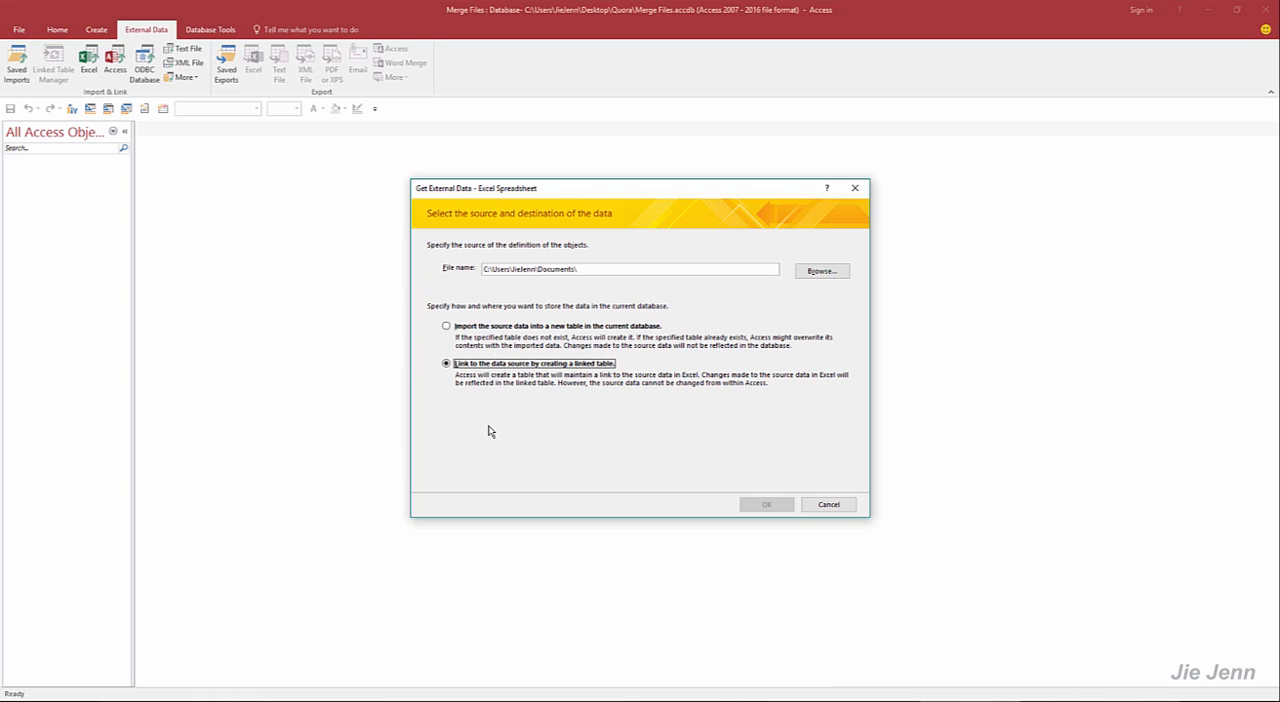
pyautogui.moveTo(530, 378)
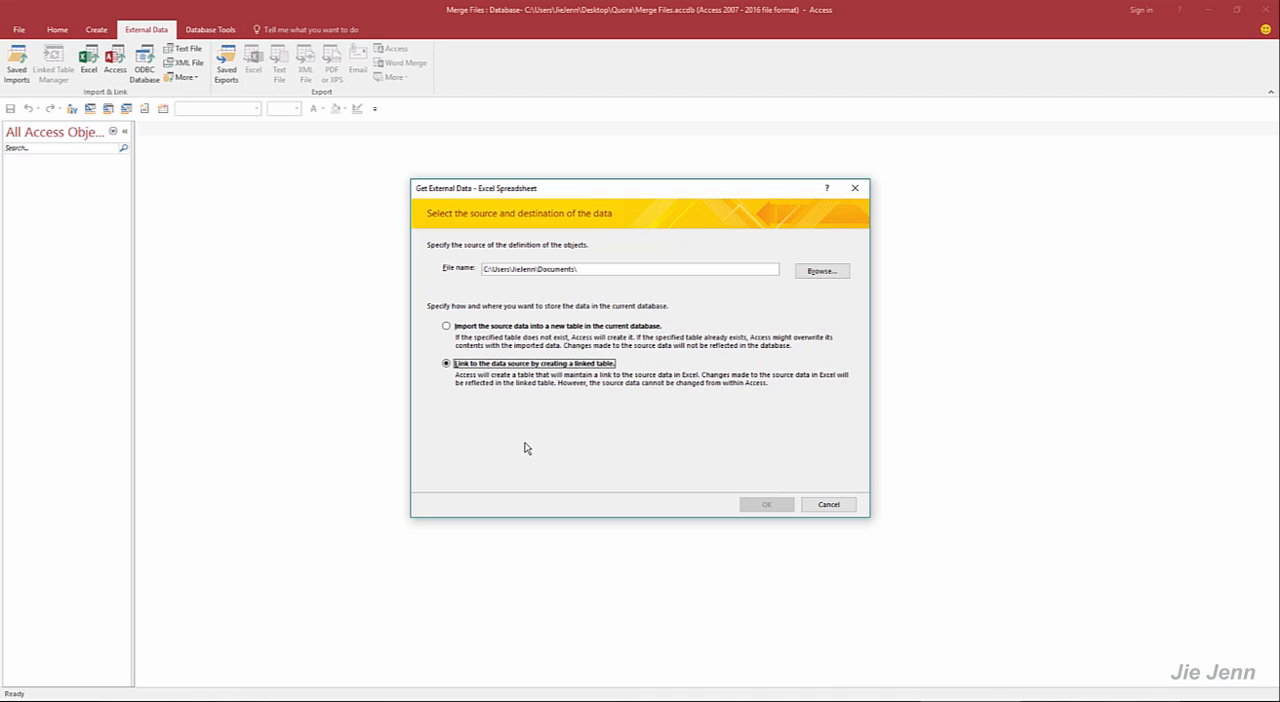
pyautogui.moveTo(525, 438)
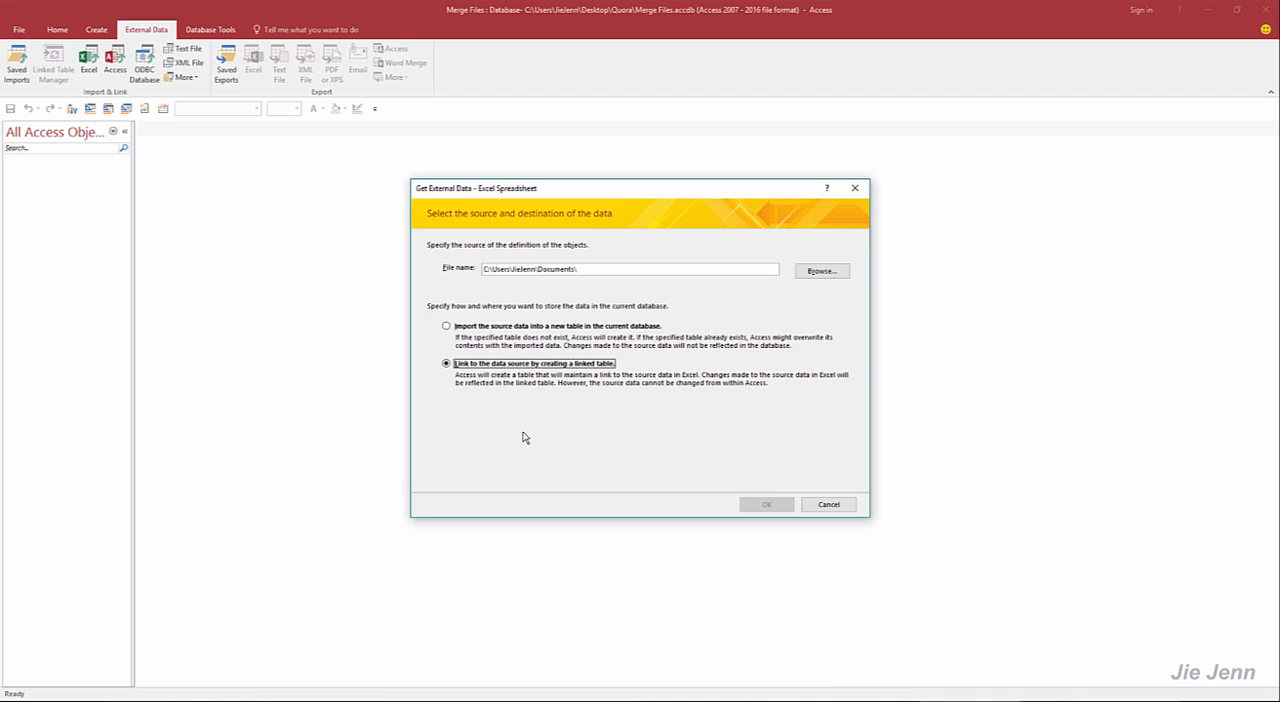
pyautogui.moveTo(93, 180)
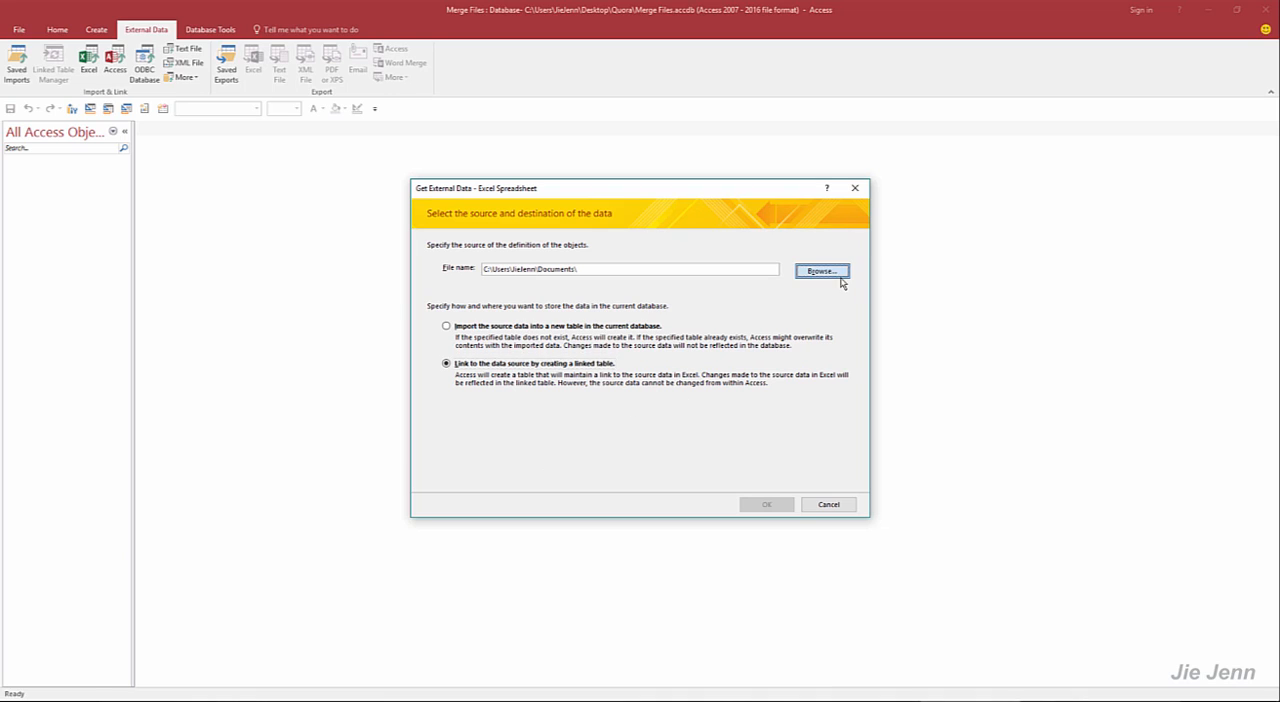
pyautogui.click(820, 270)
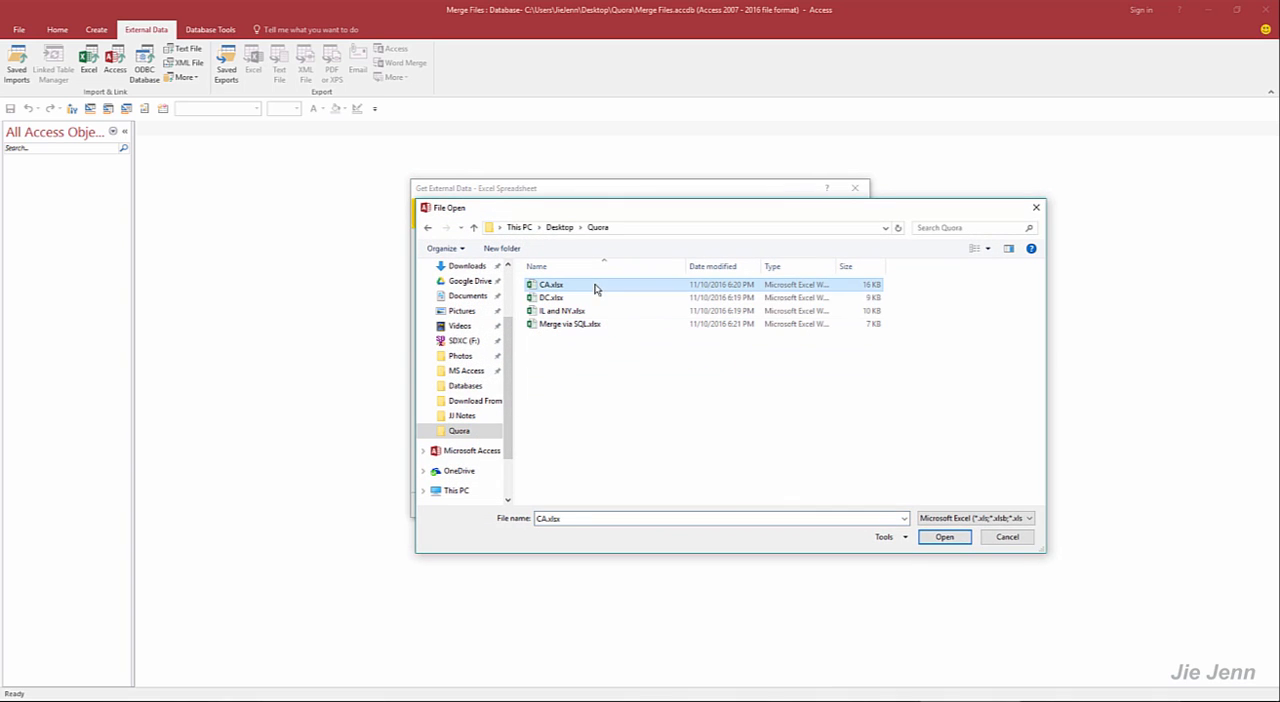
pyautogui.click(943, 537)
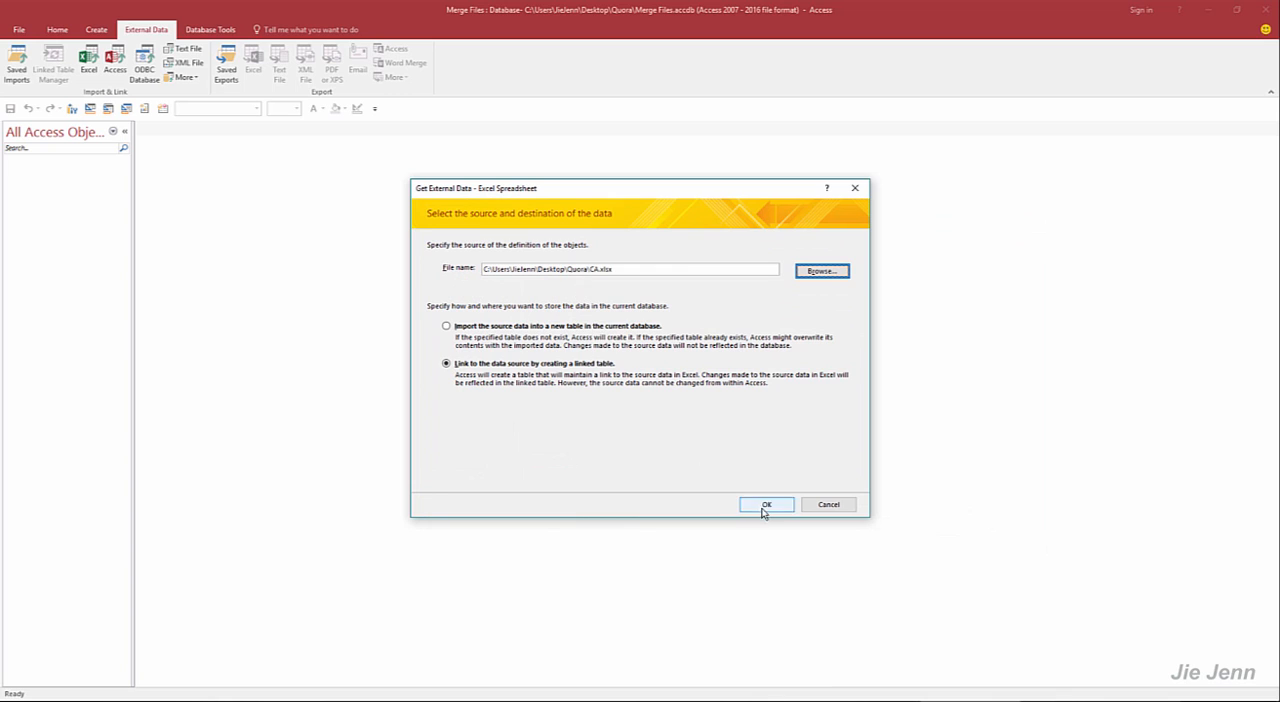
# Step through the wizard to finish creating the linked CA table
pyautogui.click(766, 504)
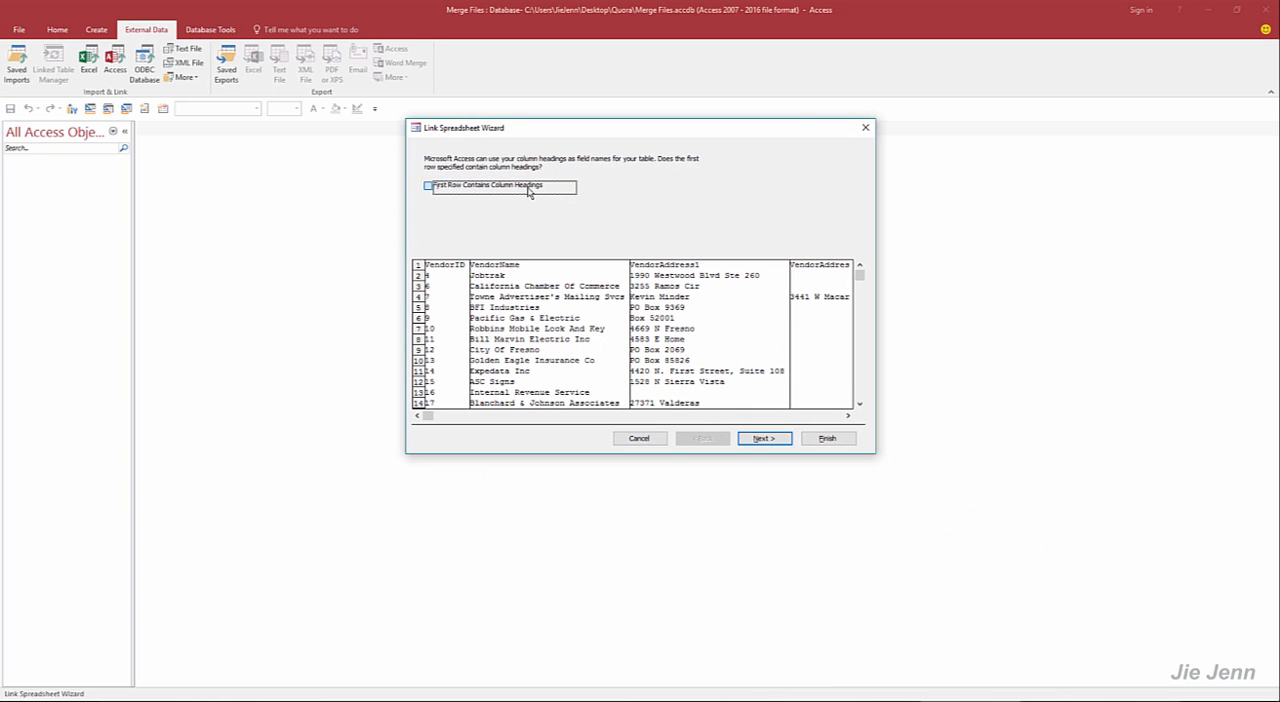
pyautogui.click(763, 438)
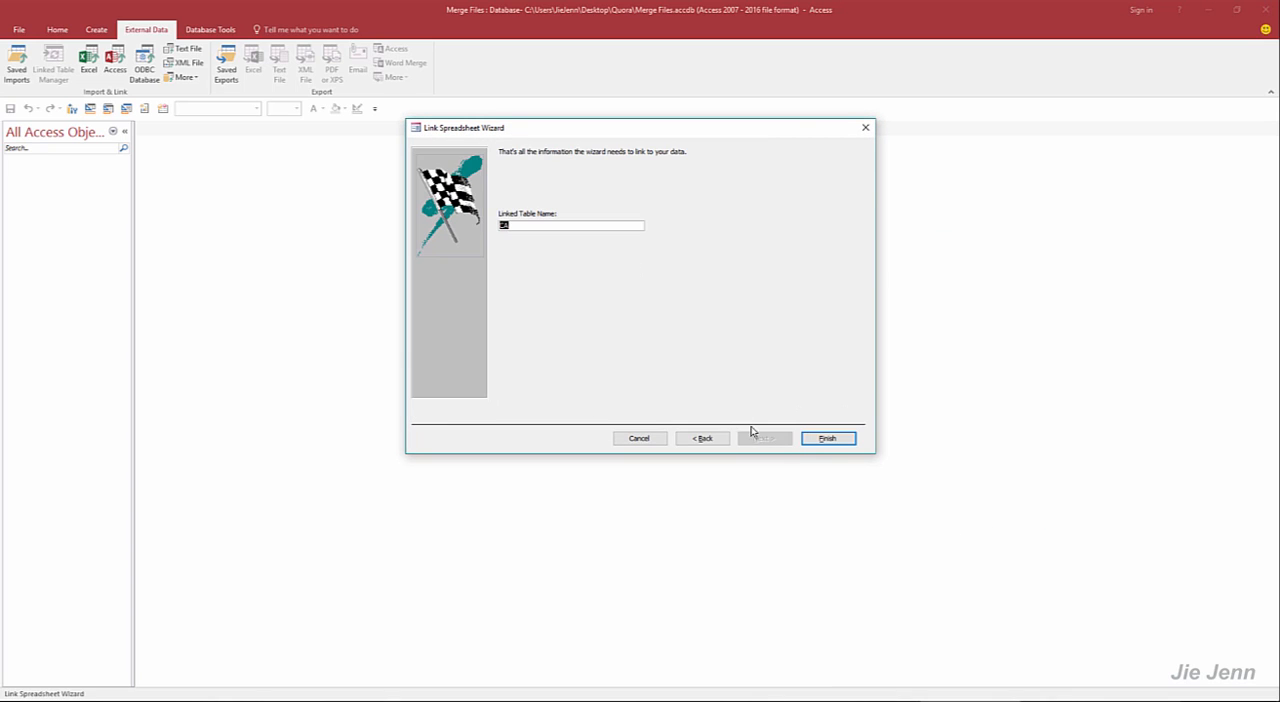
pyautogui.click(827, 438)
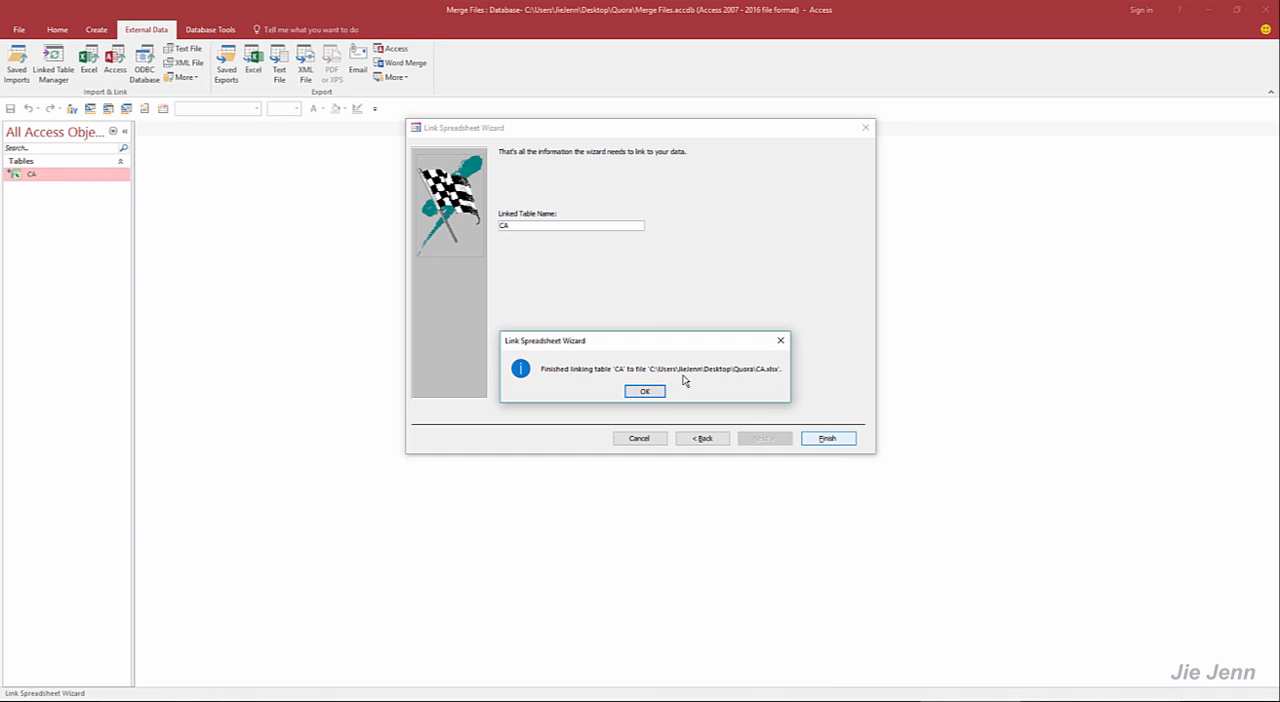
# Acknowledge the CA link, then link DC.xlsx as a second linked table named DC
pyautogui.click(644, 390)
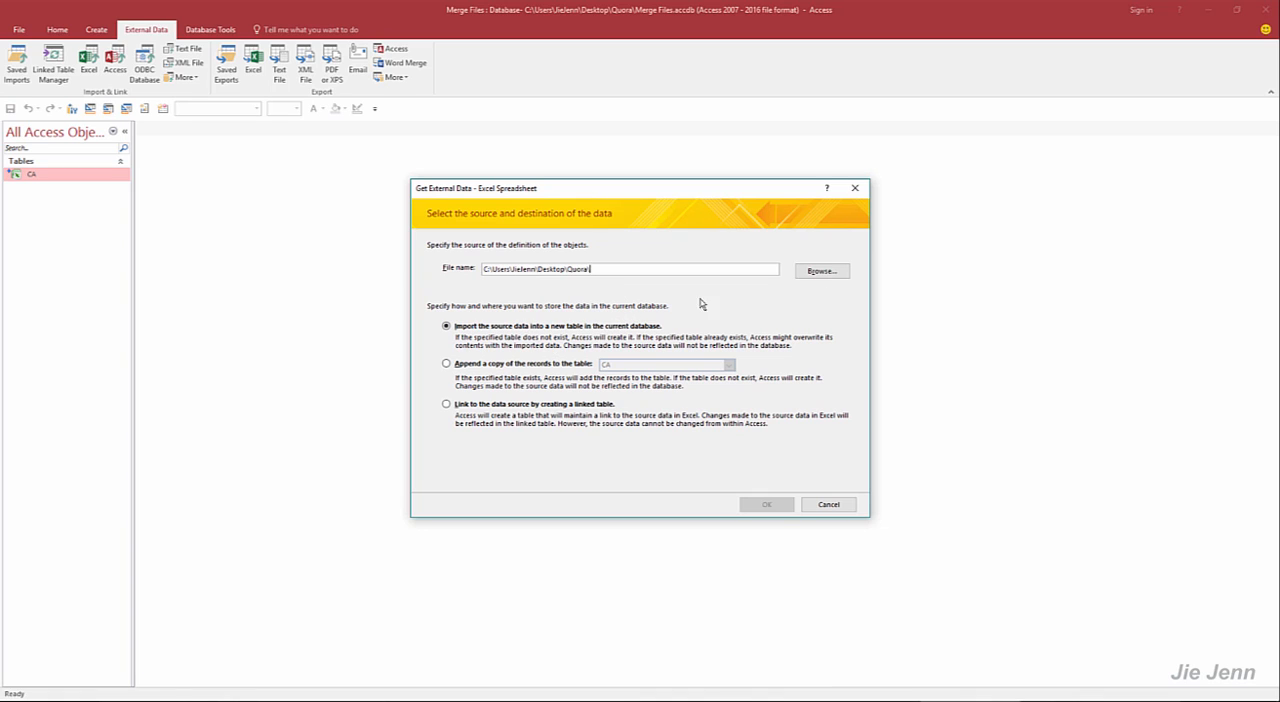
pyautogui.click(821, 270)
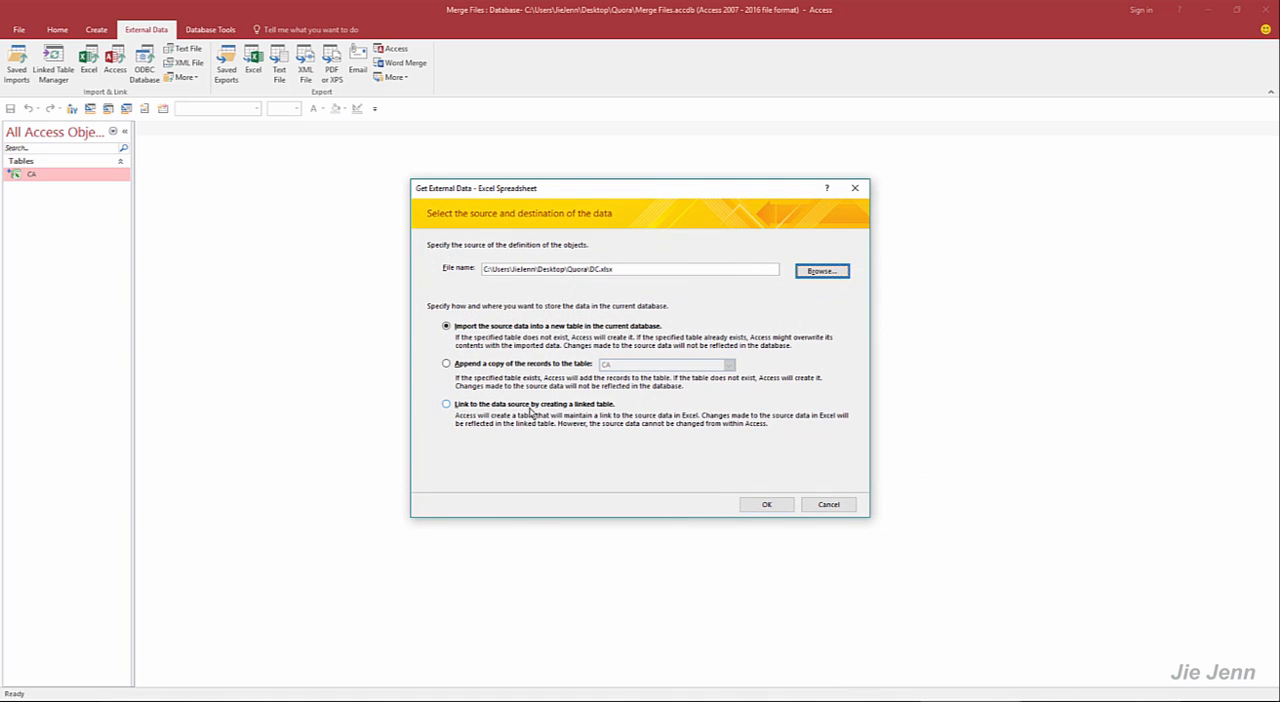
pyautogui.click(446, 404)
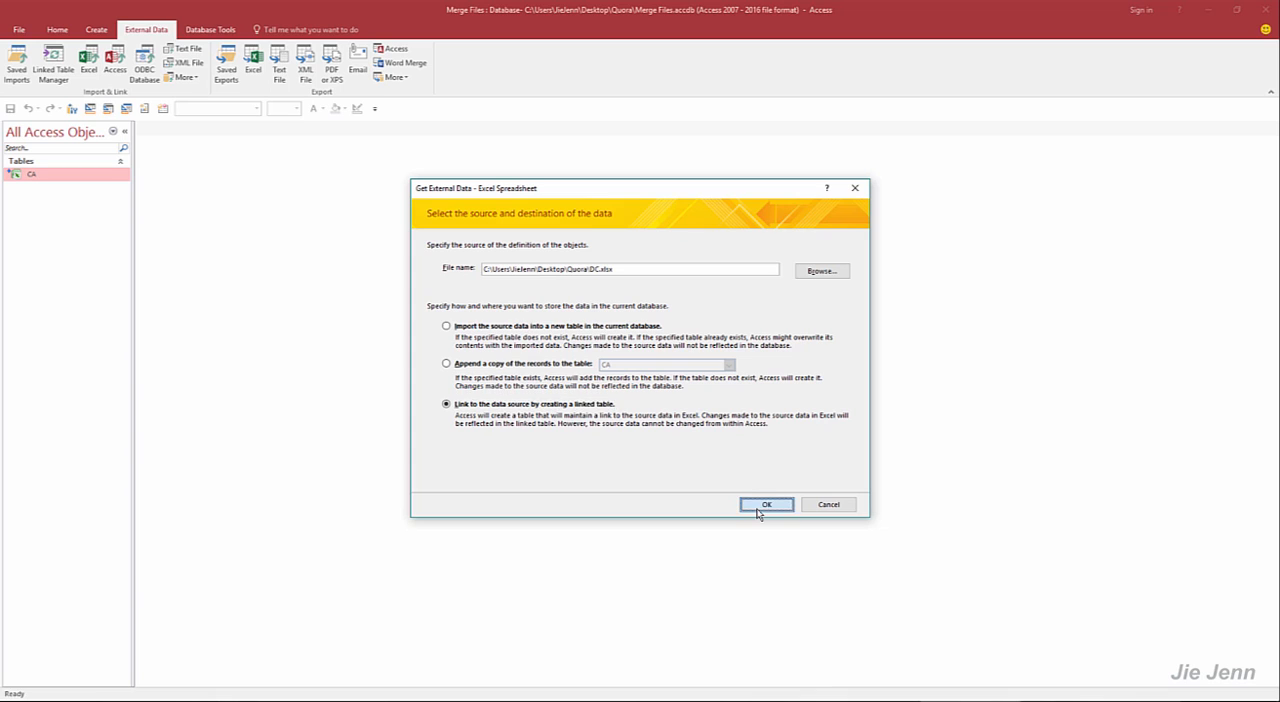
pyautogui.click(766, 504)
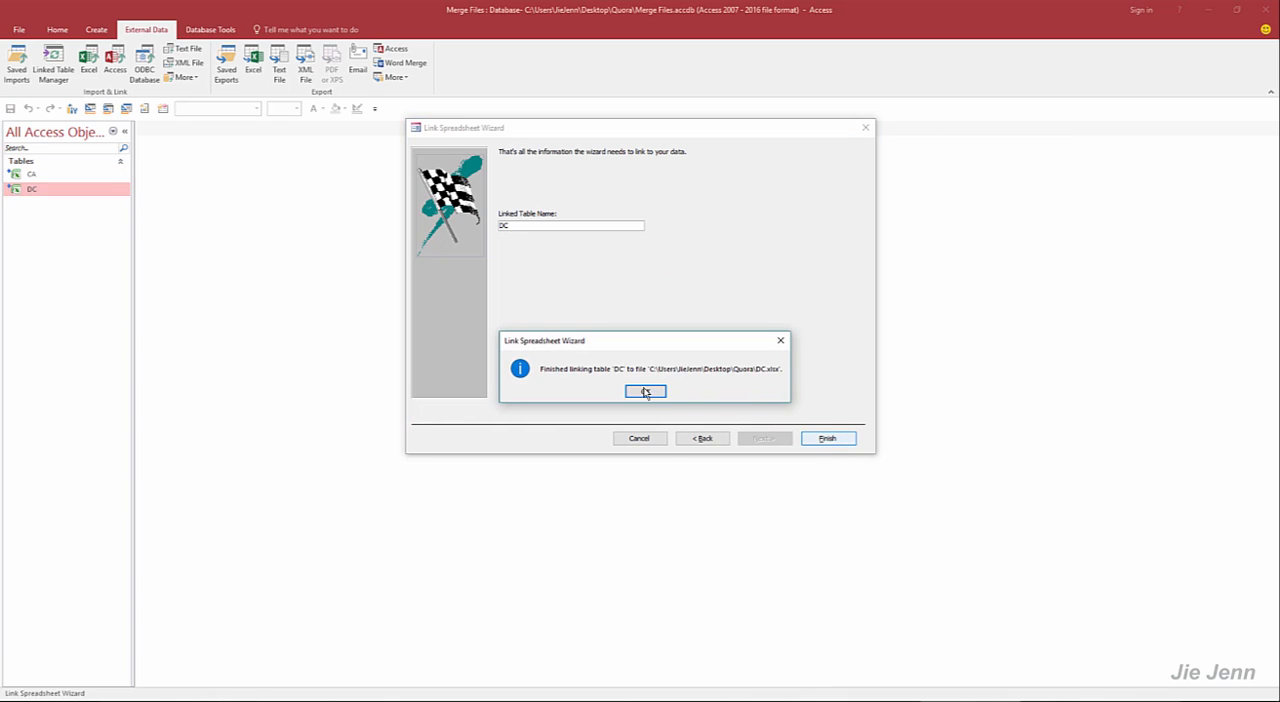
pyautogui.click(645, 391)
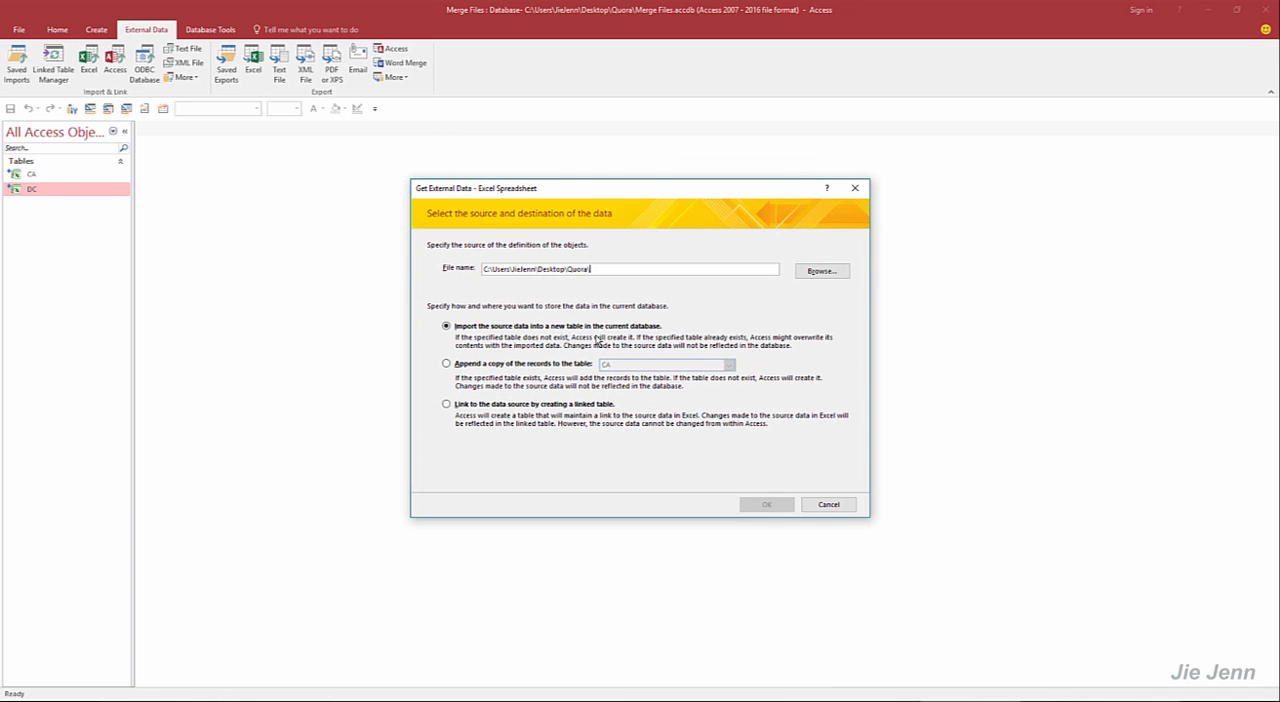
# Link the IL worksheet from the IL and NY workbook as a linked IL table
pyautogui.click(820, 271)
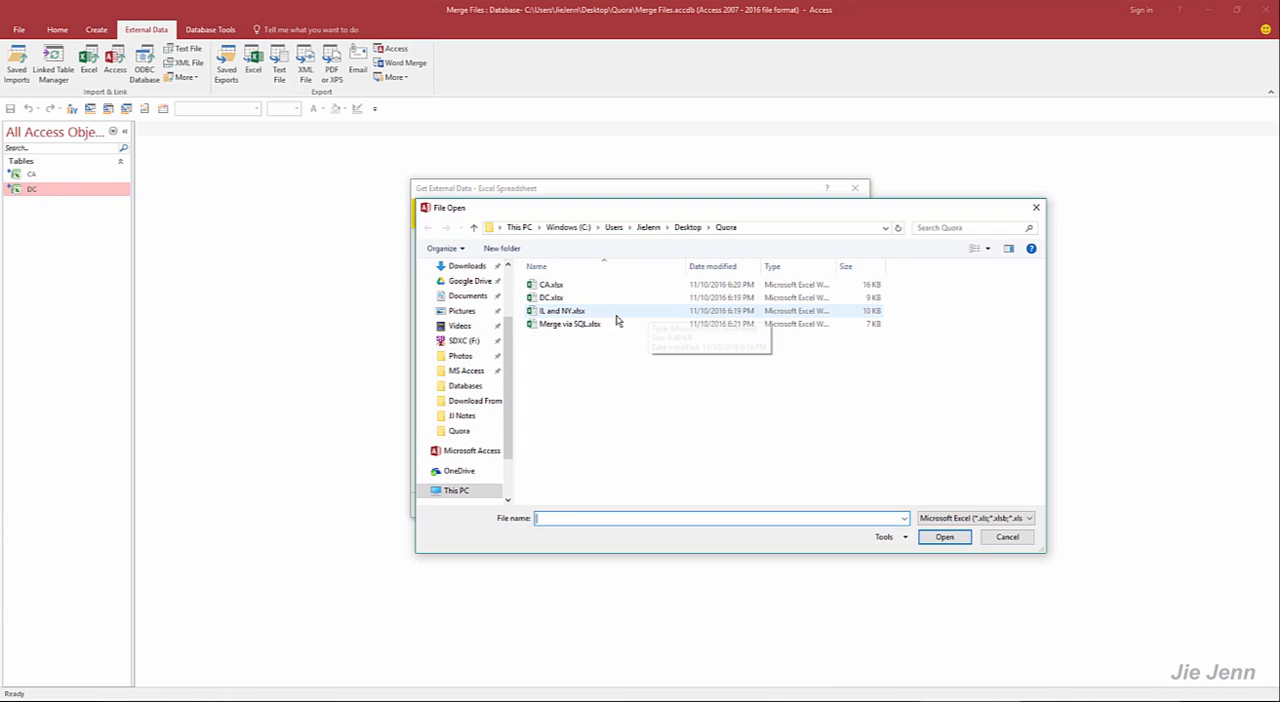
pyautogui.click(943, 537)
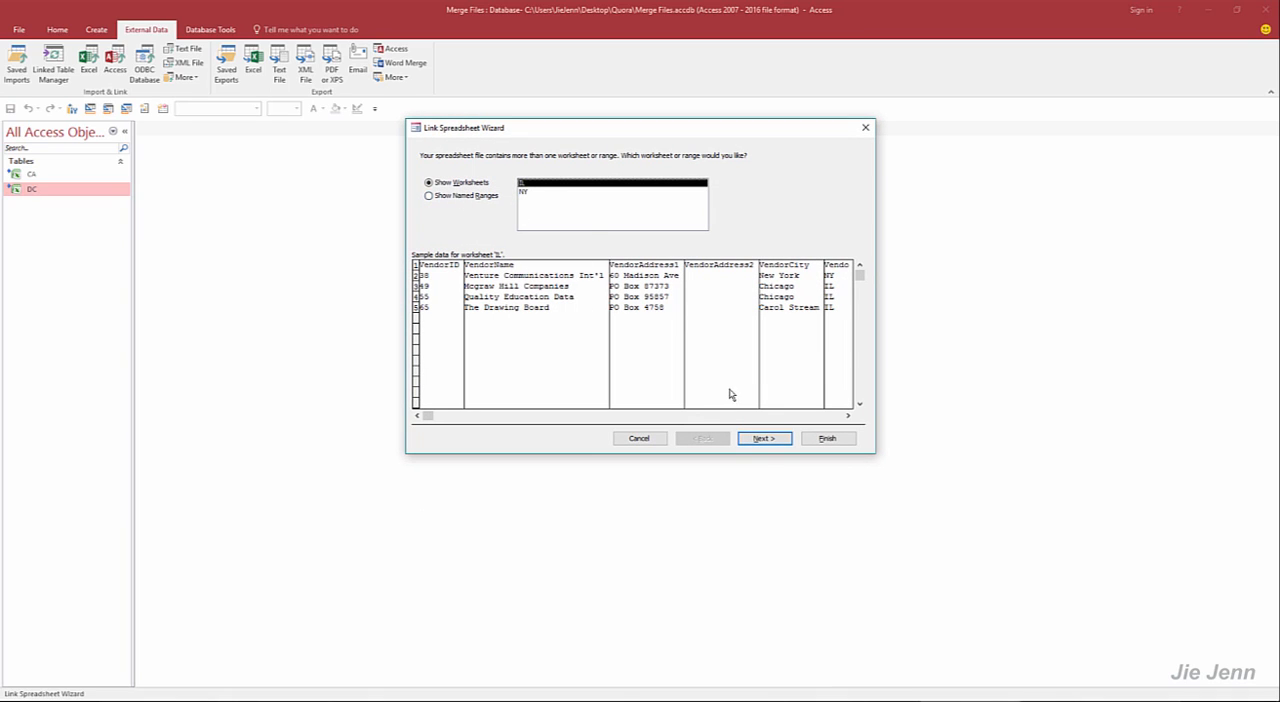
pyautogui.click(763, 438)
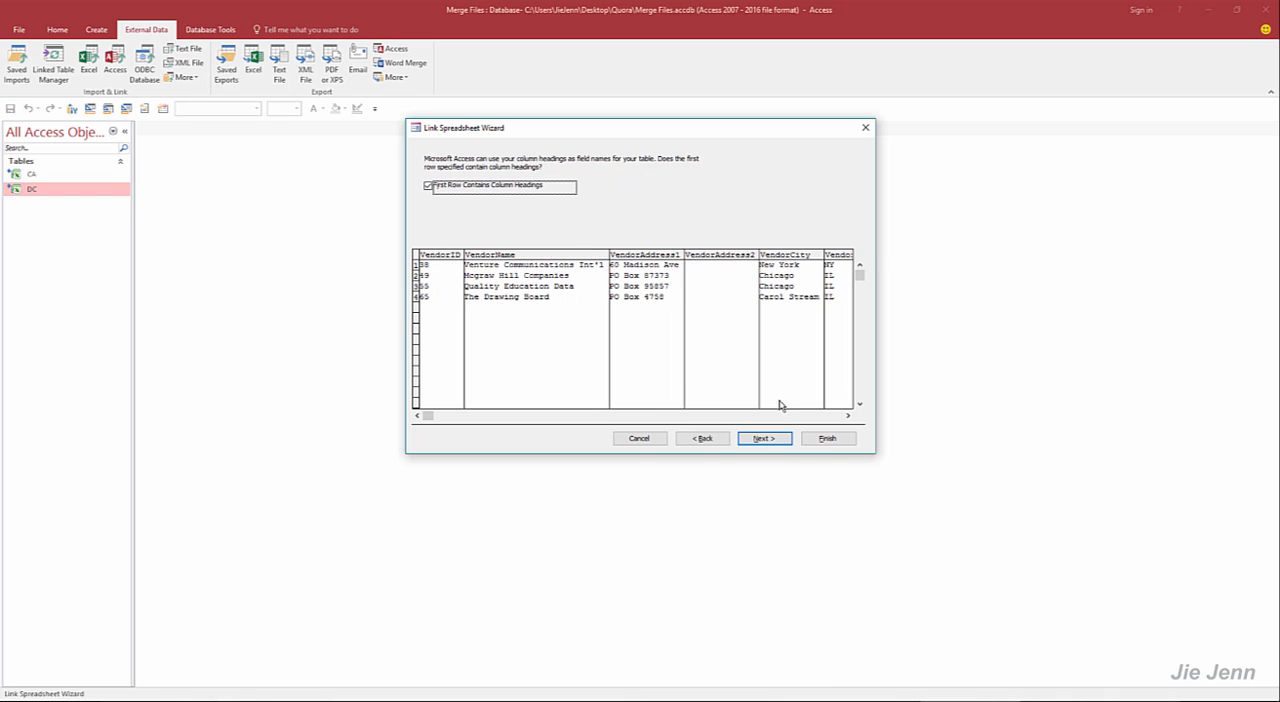
pyautogui.click(827, 438)
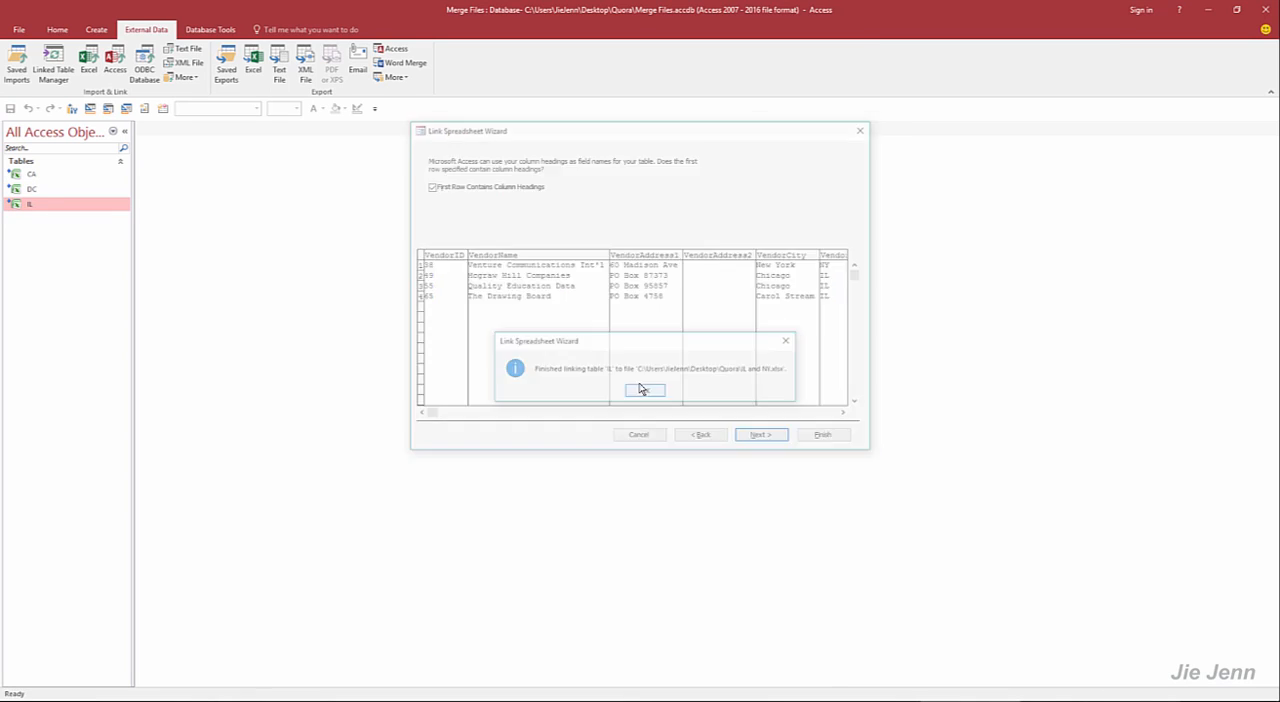
pyautogui.click(645, 390)
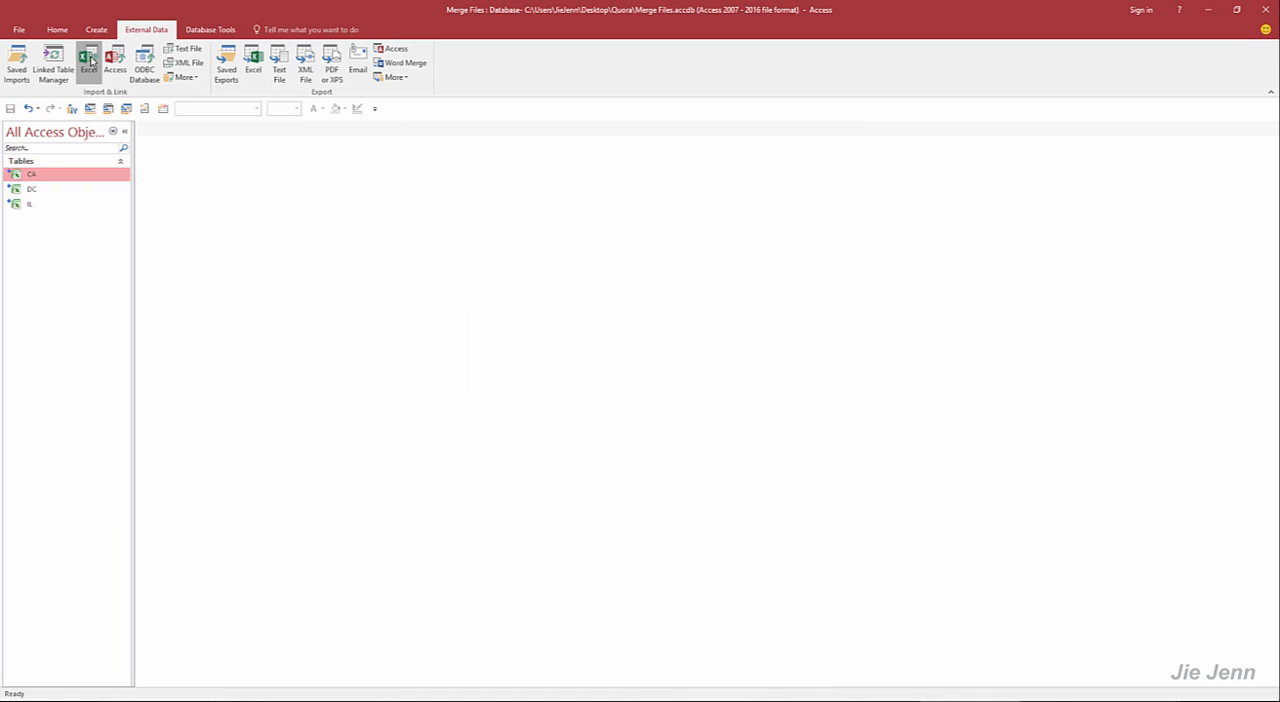
# Link the NY worksheet from the same IL and NY workbook as a linked NY table
pyautogui.click(88, 62)
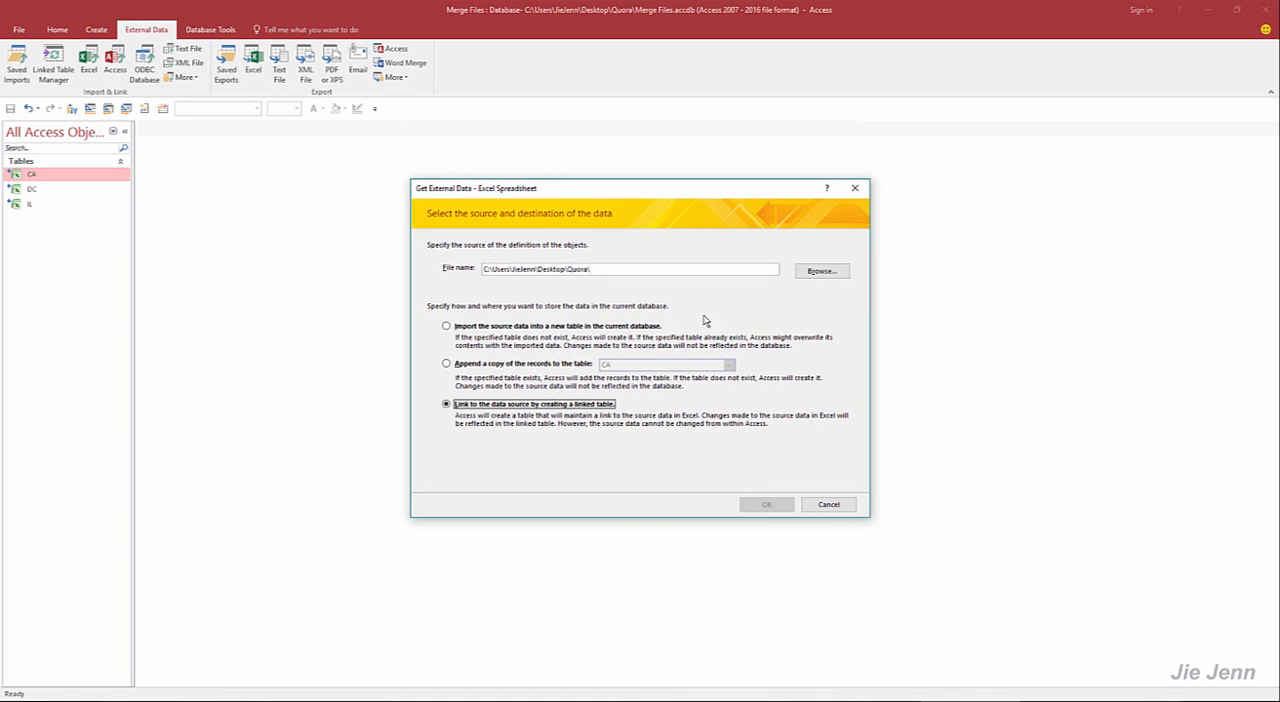
pyautogui.click(820, 271)
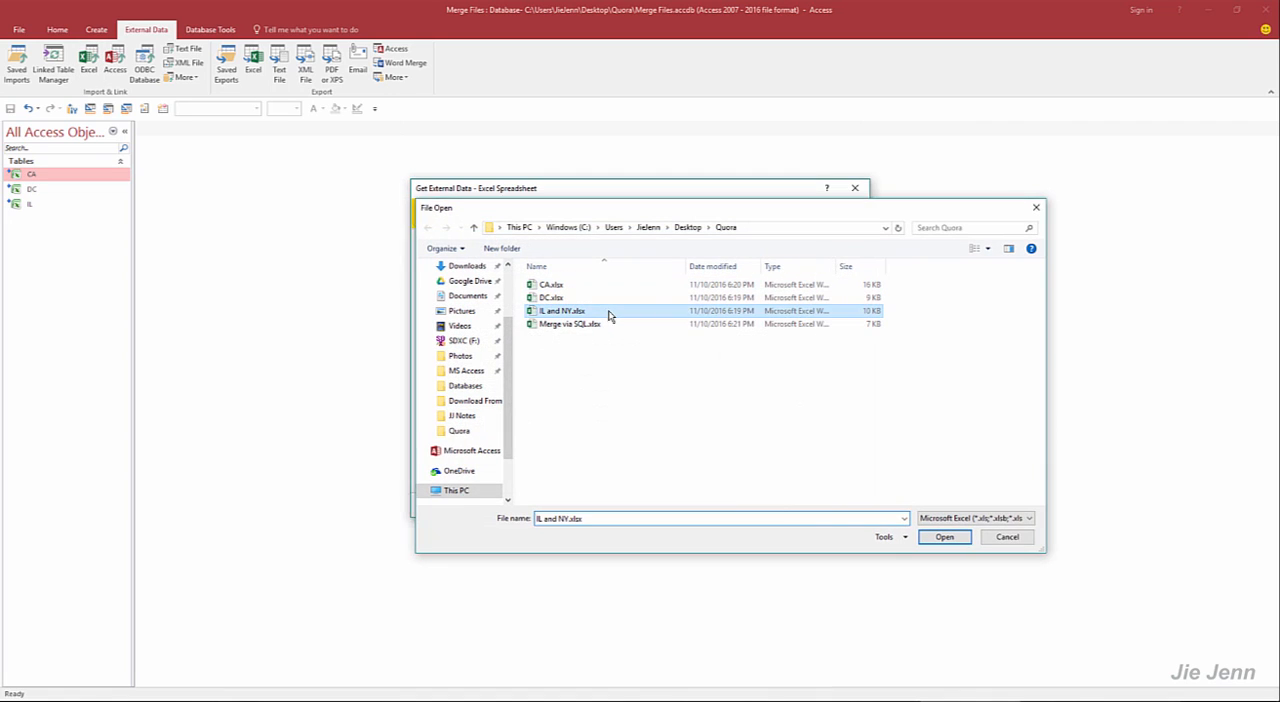
pyautogui.click(943, 537)
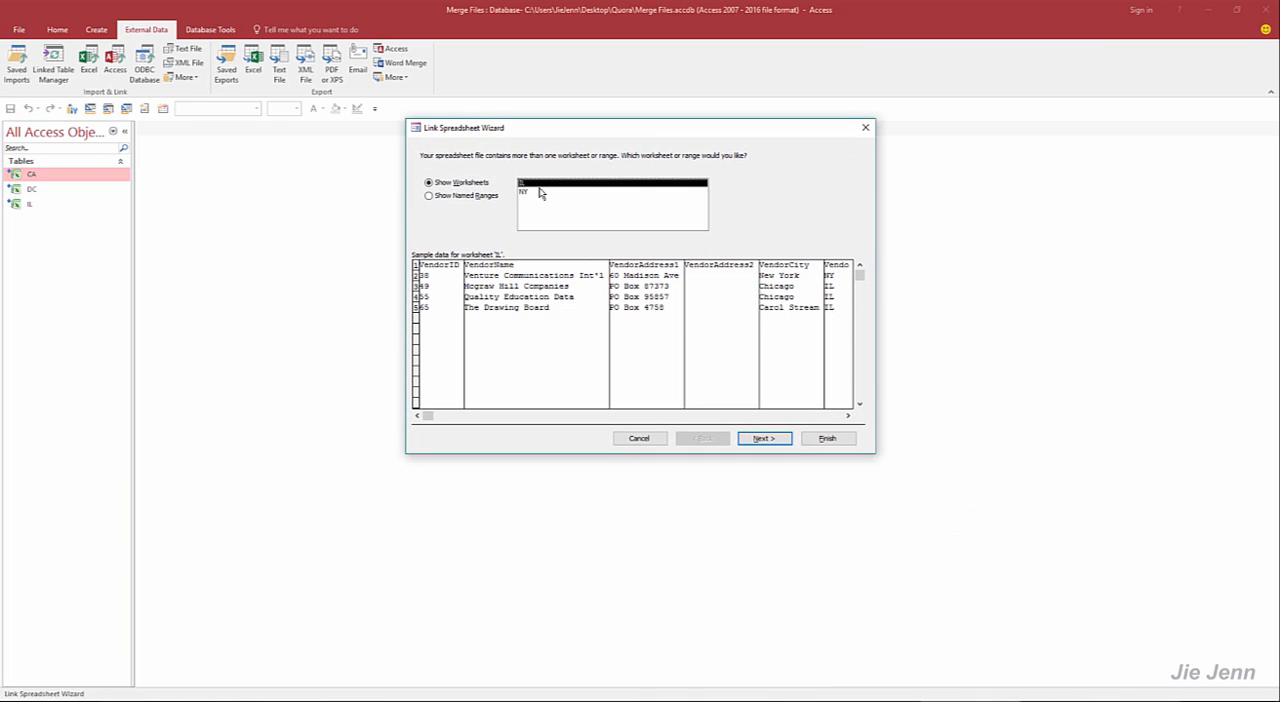
pyautogui.click(763, 438)
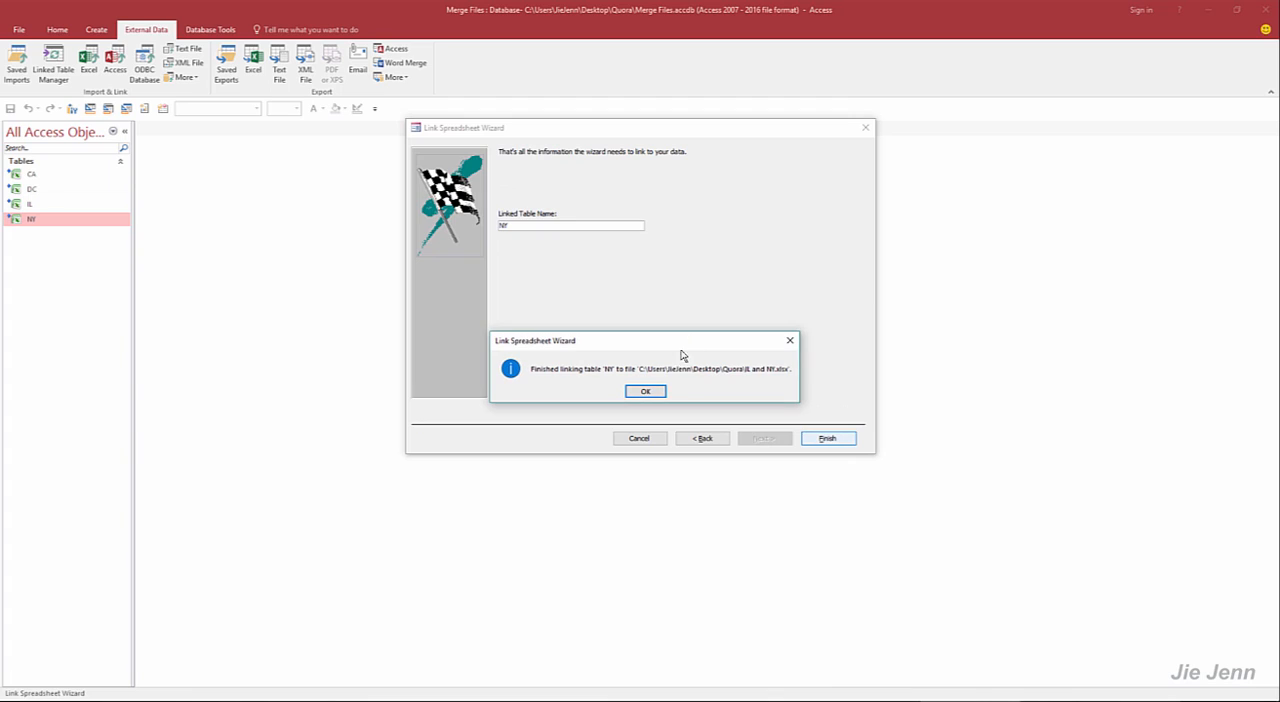
pyautogui.click(645, 391)
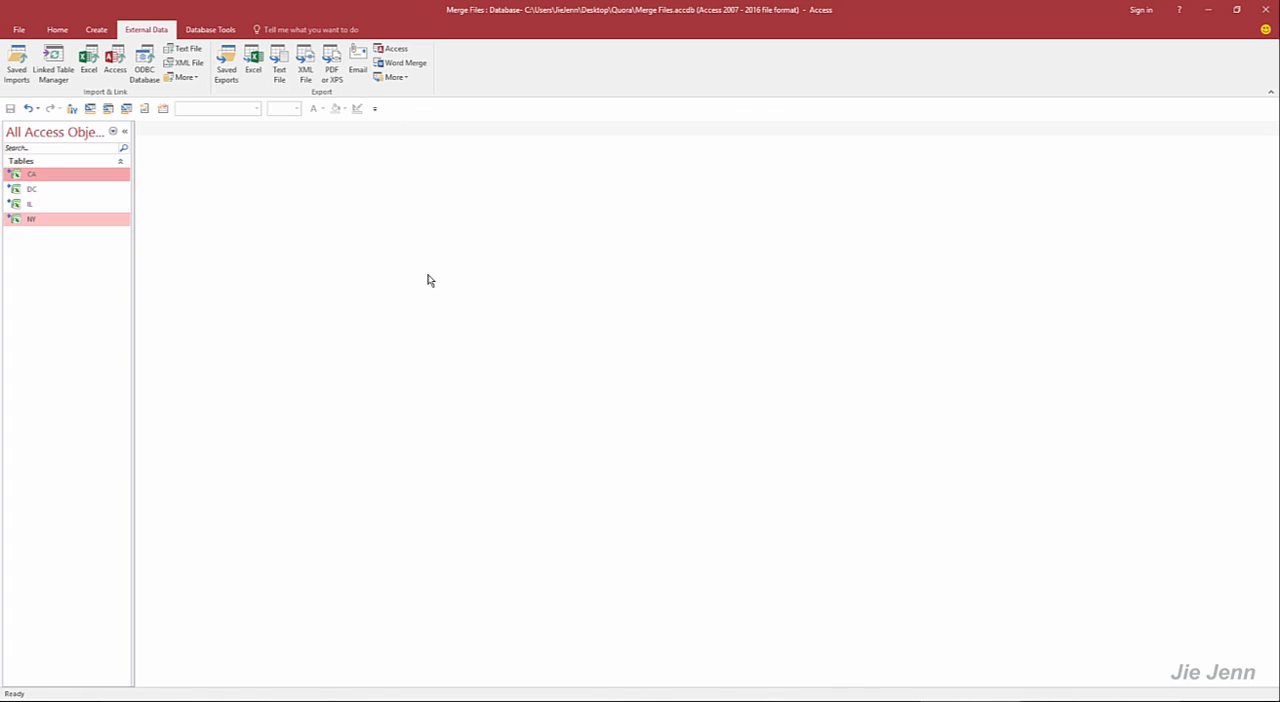
pyautogui.moveTo(417, 267)
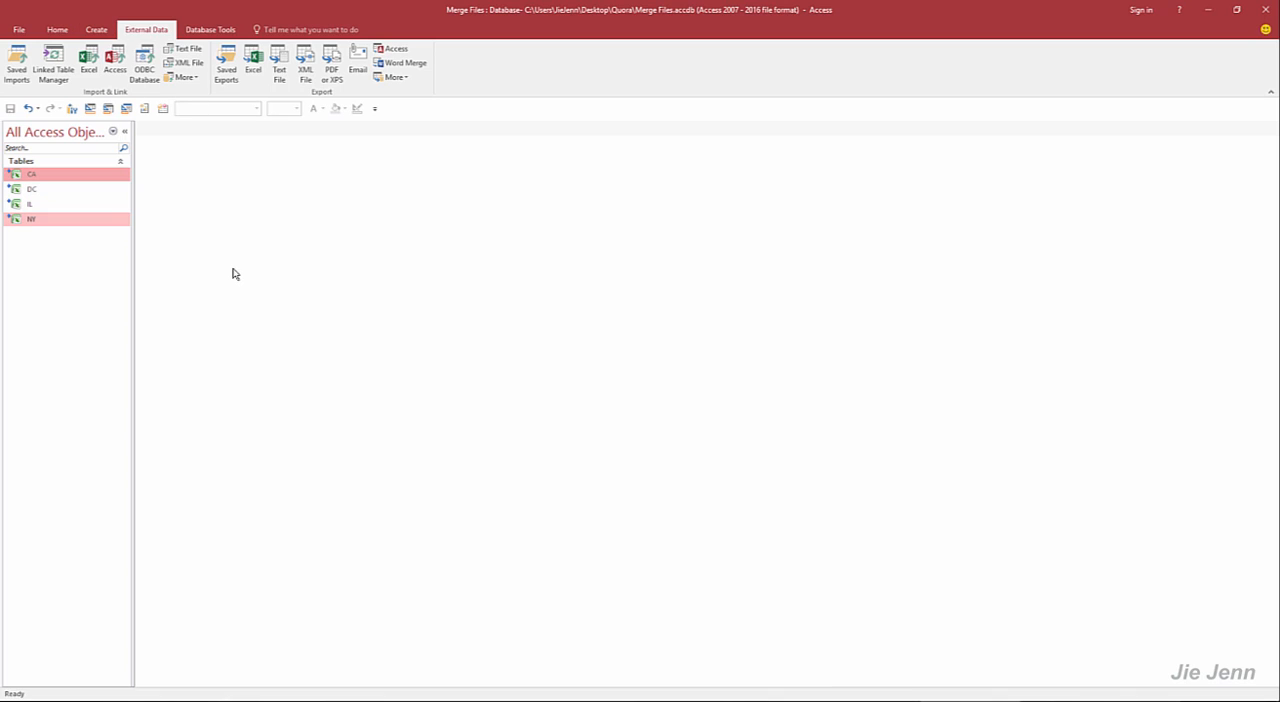
# Show the Create ribbon's object-creation options with the four linked tables listed
pyautogui.click(96, 29)
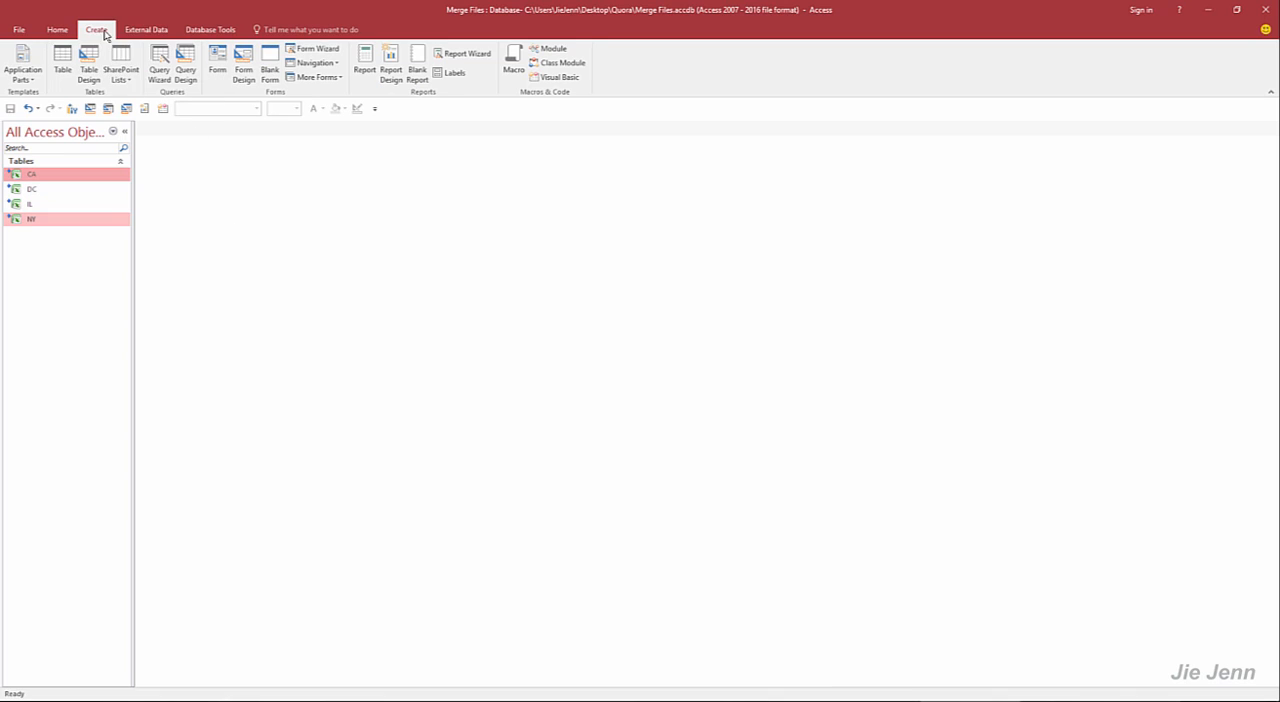
# Start a new query design without adding tables and switch it to a Union query in SQL view
pyautogui.click(185, 65)
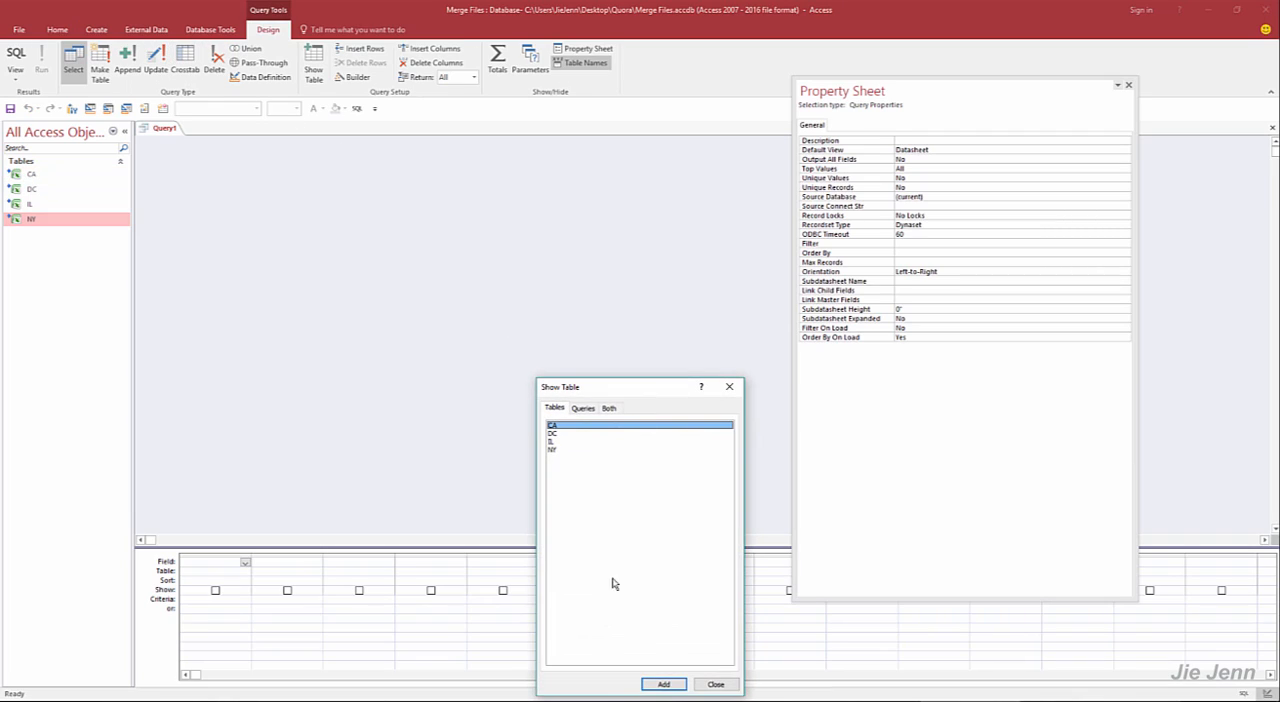
pyautogui.click(715, 684)
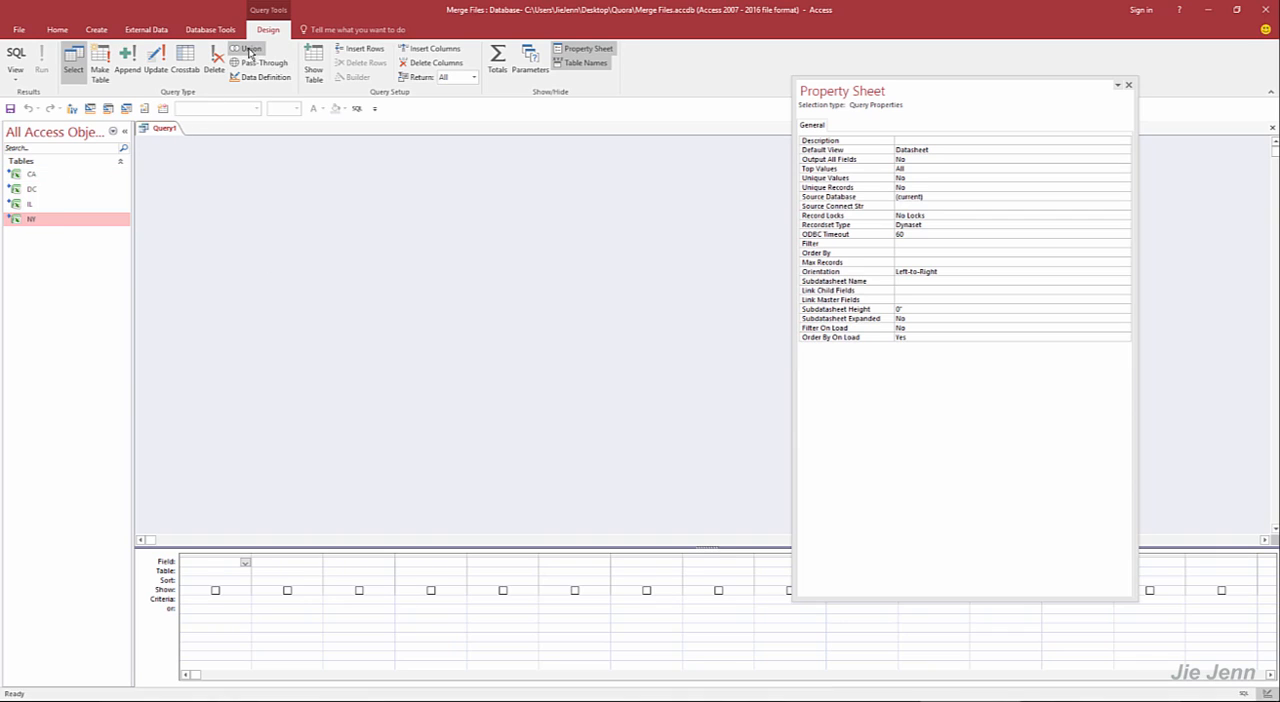
pyautogui.click(247, 52)
pyautogui.write('UNION A')
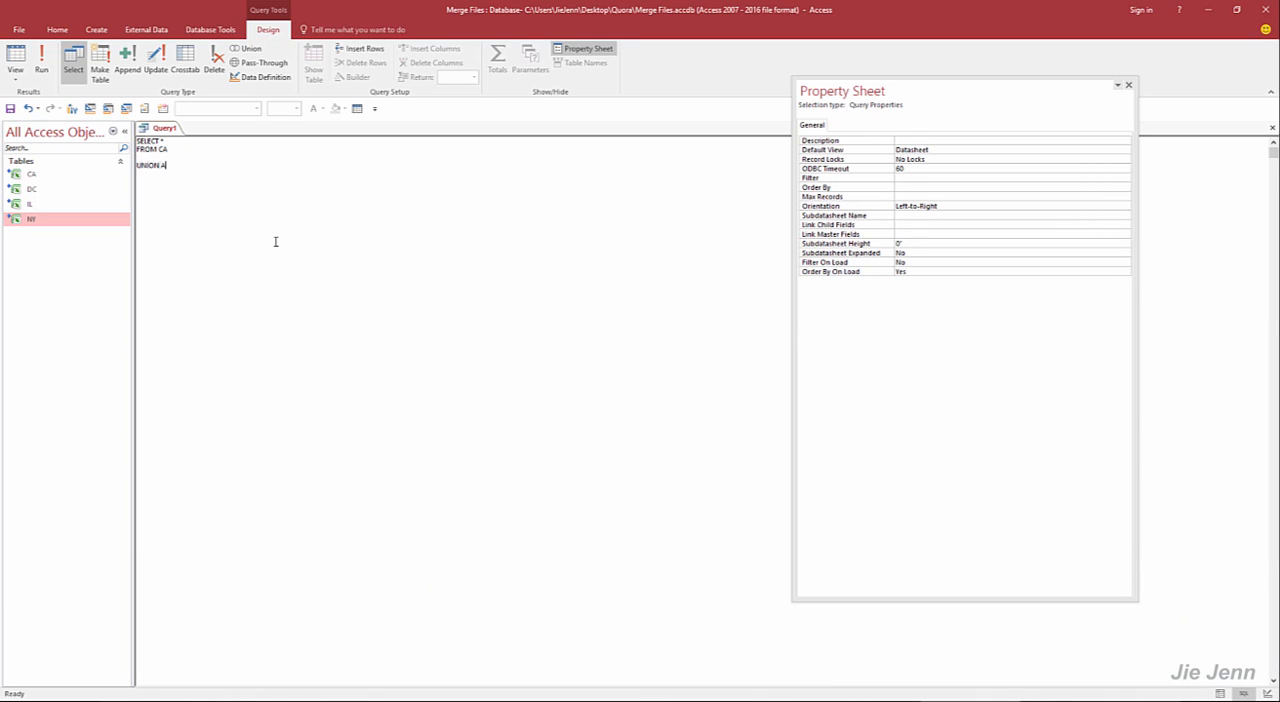
# Write the SELECT * FROM DC and IL blocks joined by UNION ALL and run the union query
pyautogui.write('LL')
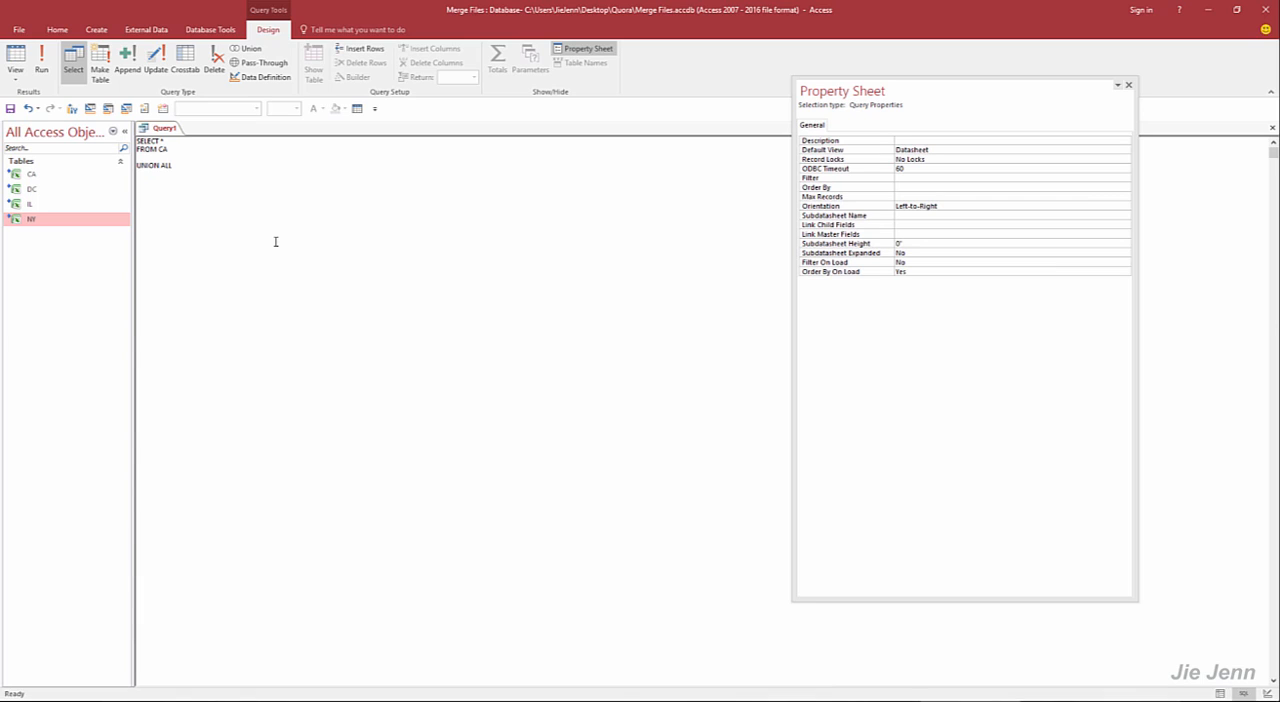
pyautogui.write('SELECT *')
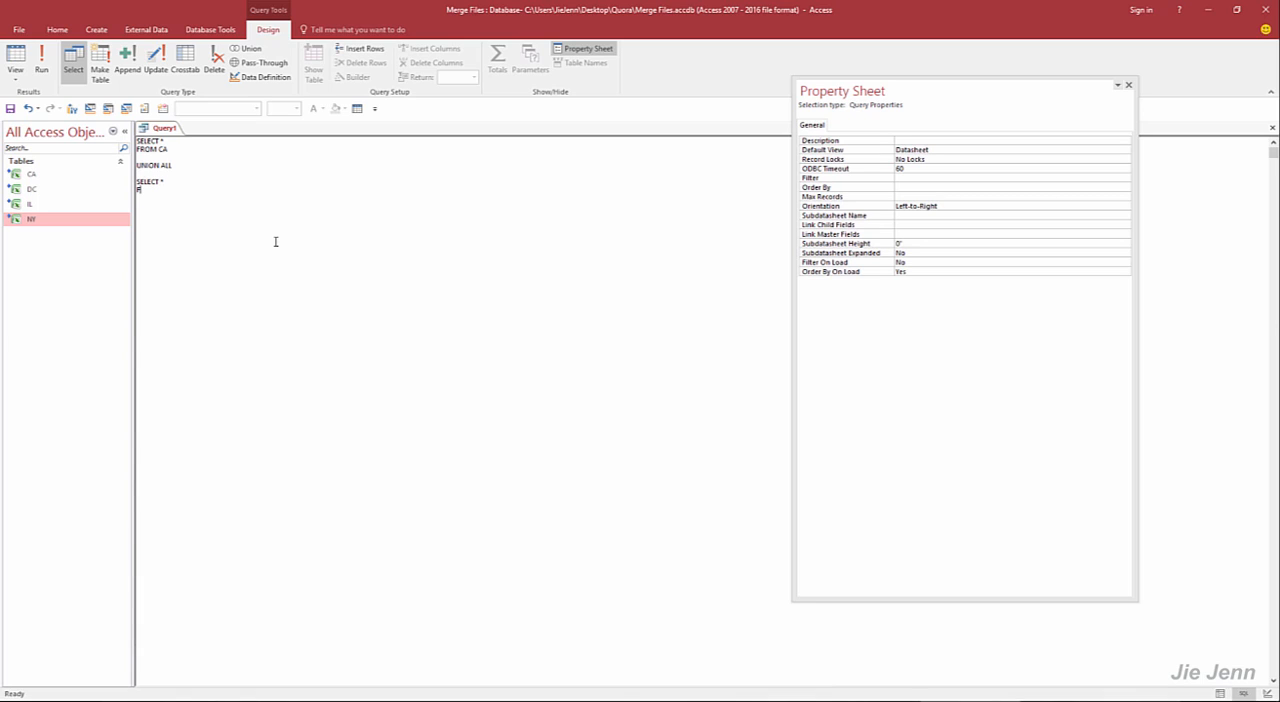
pyautogui.write('FROM DC')
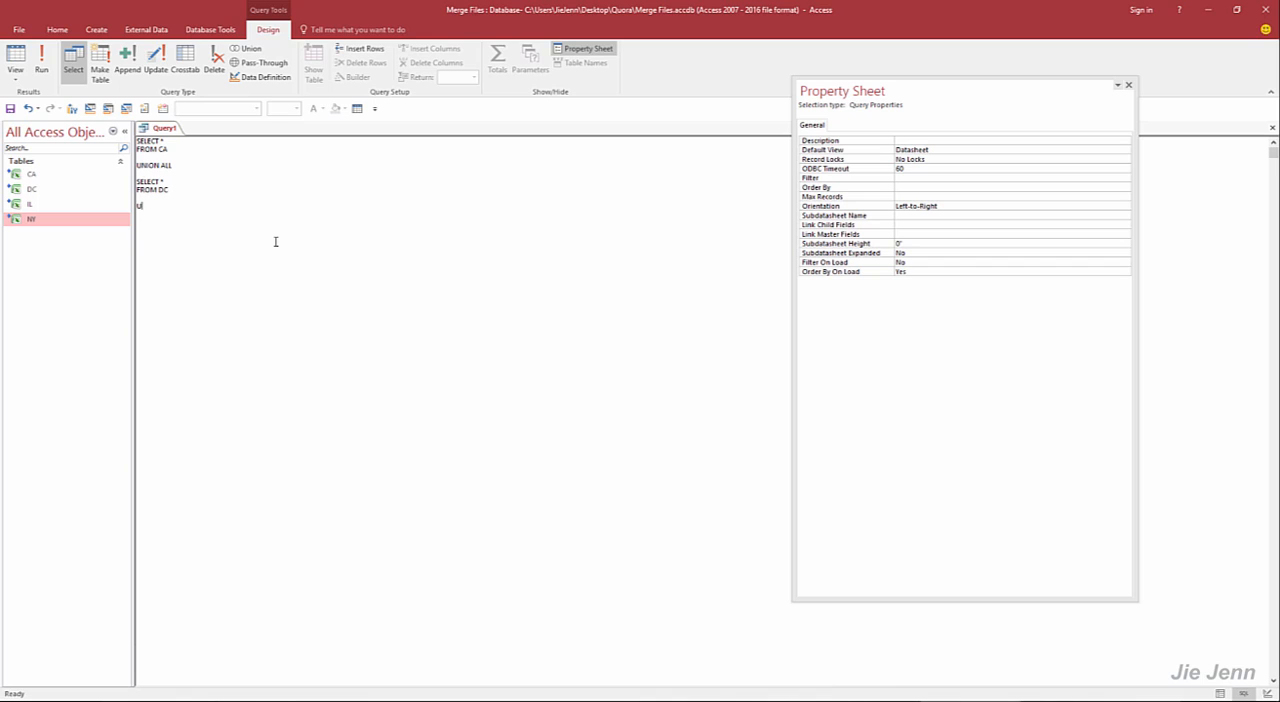
pyautogui.write('UNION ALL')
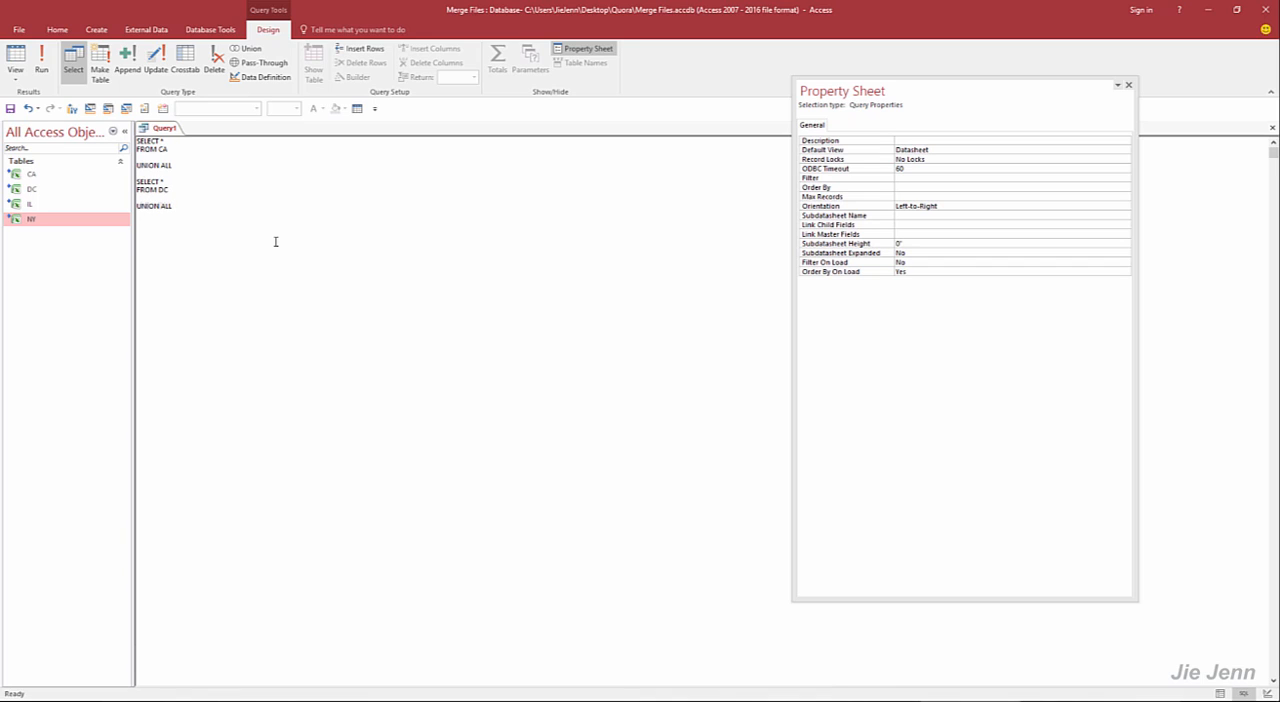
pyautogui.write('SELECT *')
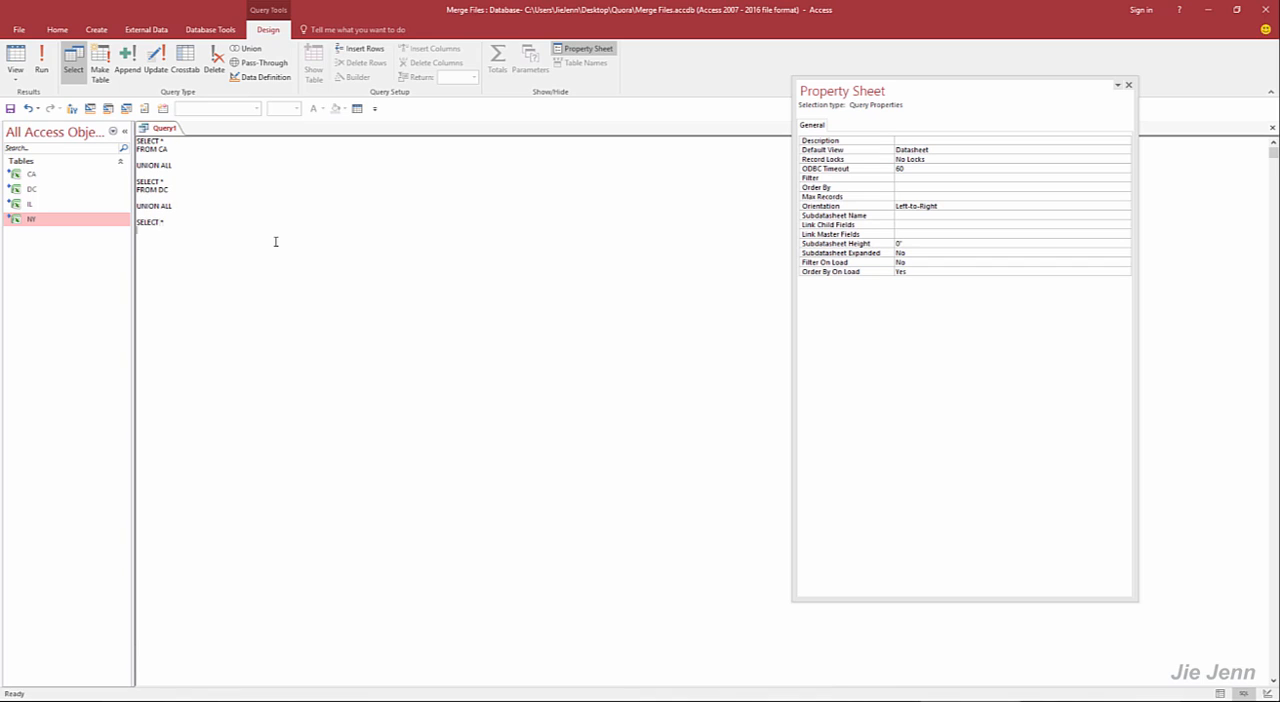
pyautogui.write('FROM IL')
pyautogui.write('FROM NY')
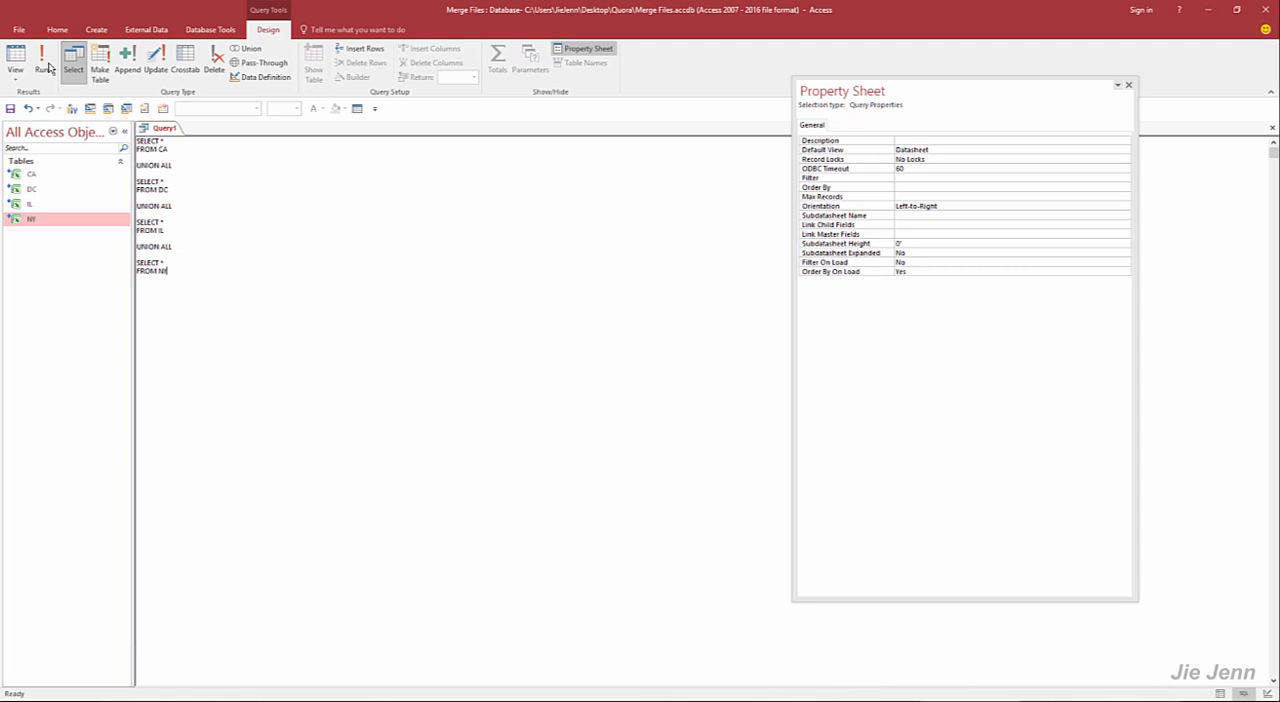
pyautogui.click(46, 58)
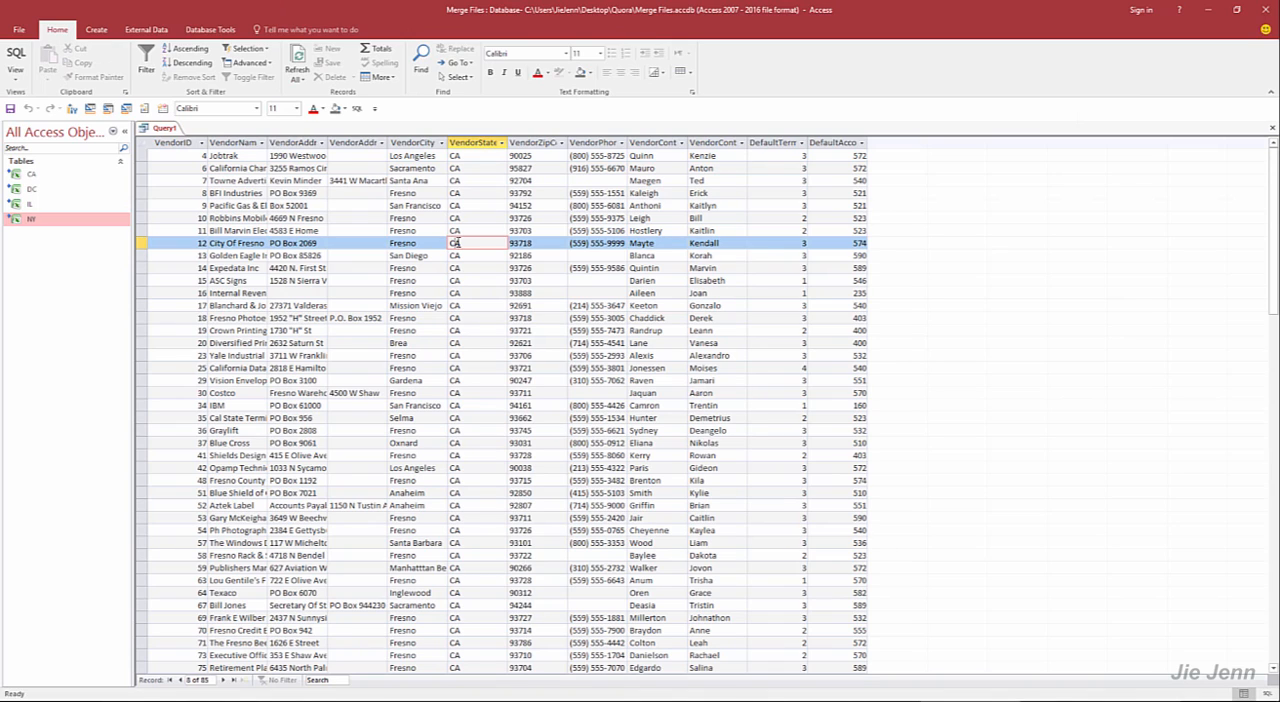
pyautogui.moveTo(30, 174)
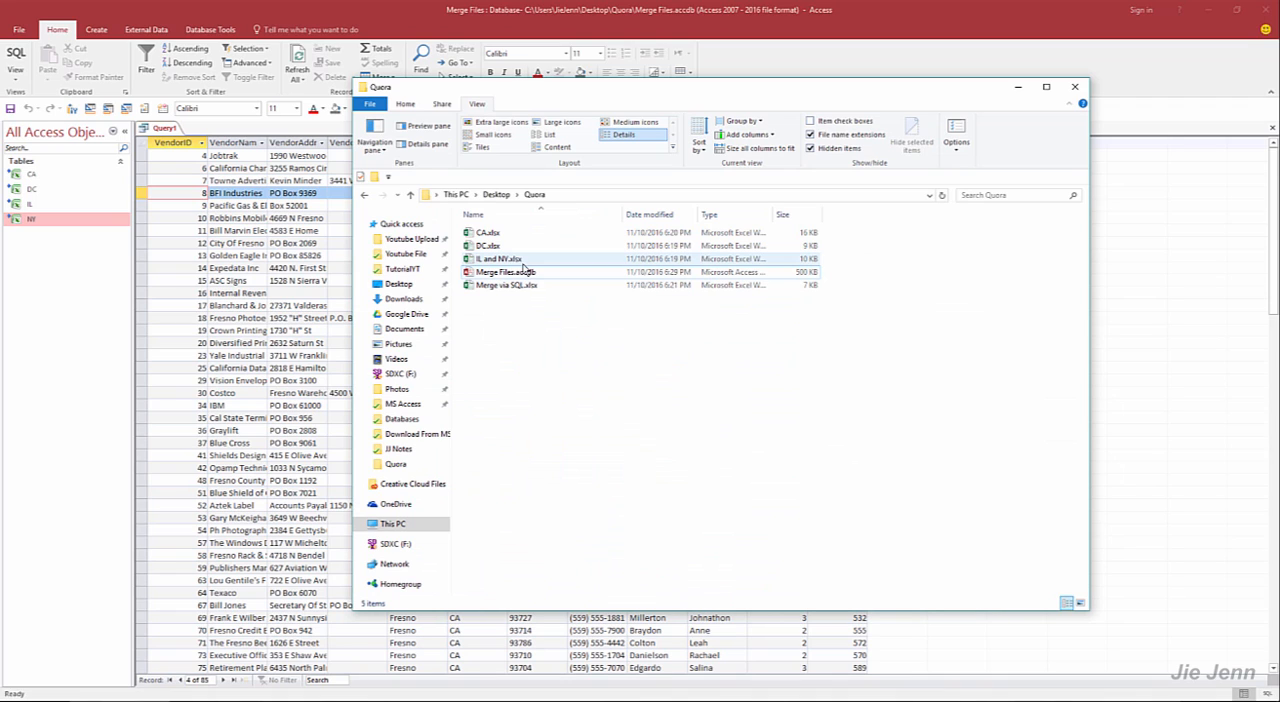
# Open the Merge via SQL.xlsx workbook from the Quora folder and return to the Access results
pyautogui.click(508, 285)
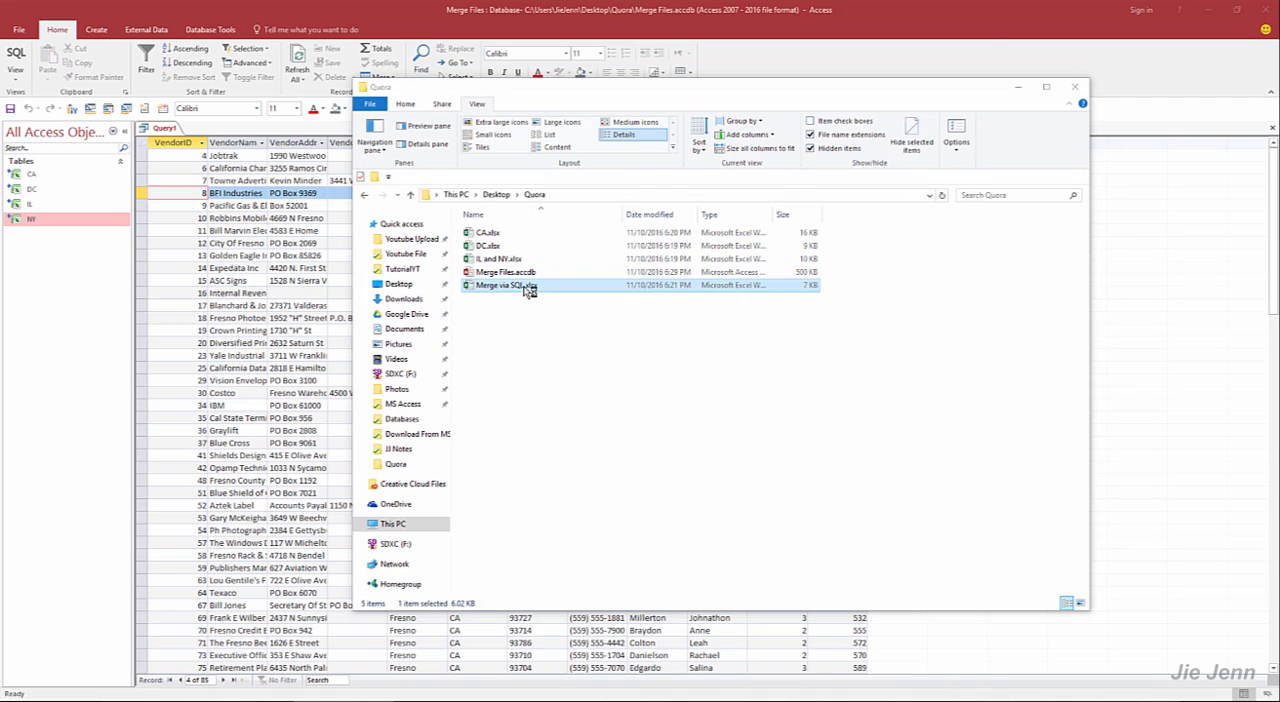
pyautogui.doubleClick(505, 285)
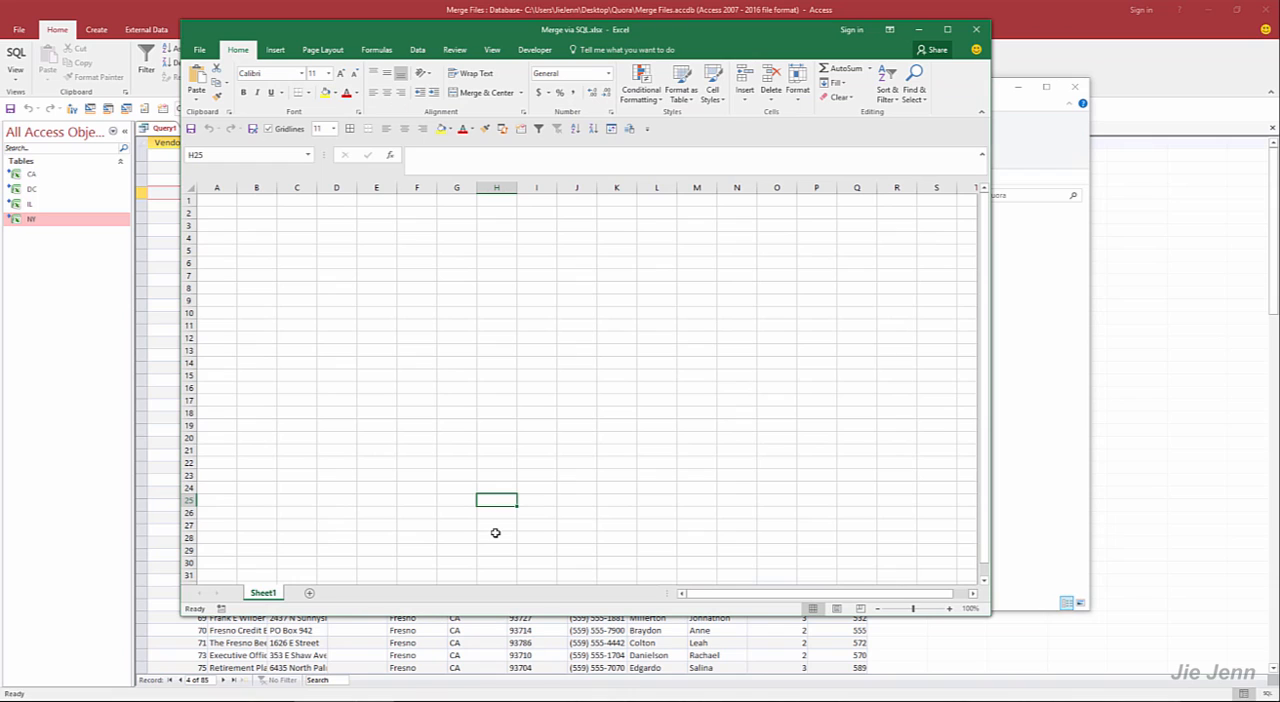
pyautogui.click(496, 324)
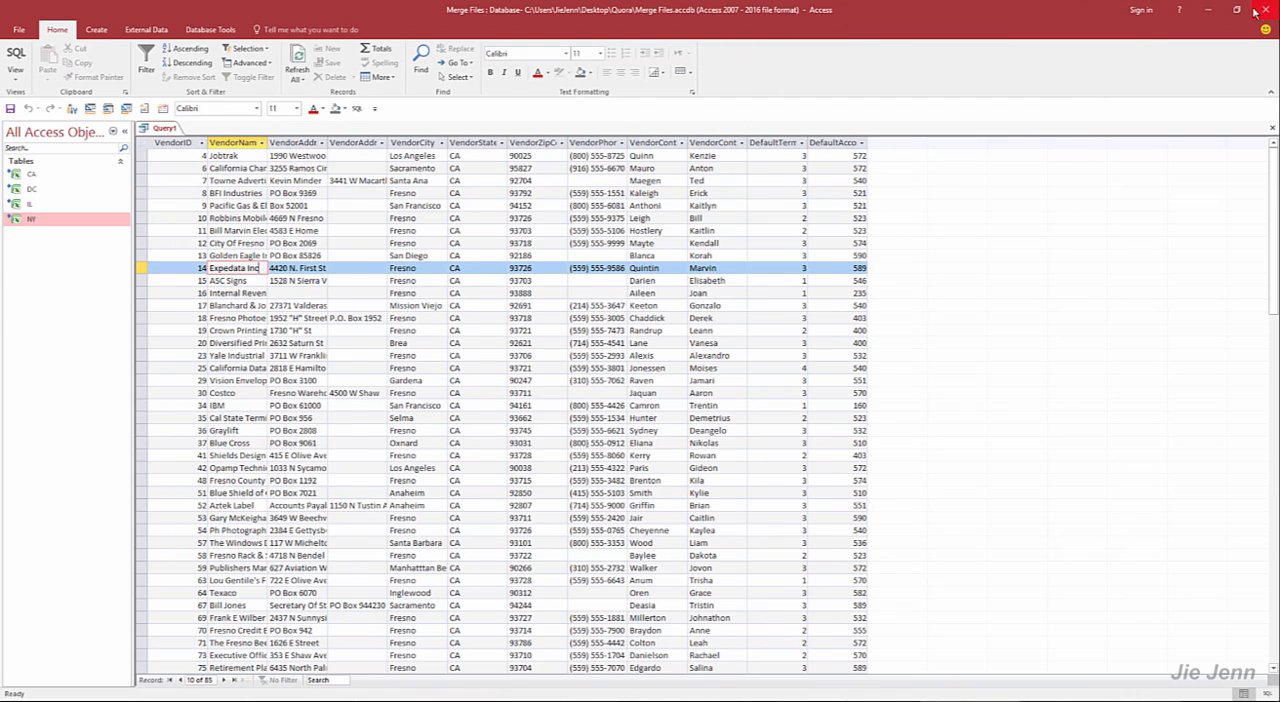
# Close all open objects, saving the union query under the name Master Recordset
pyautogui.rightClick(163, 127)
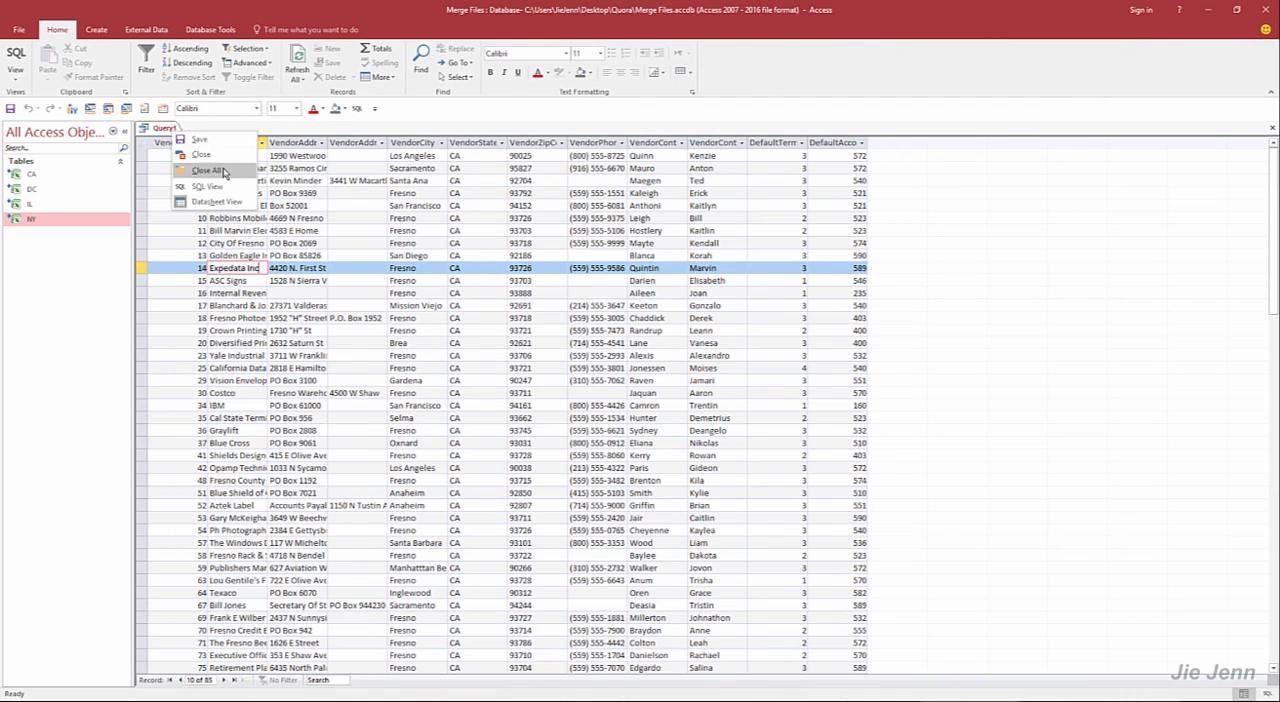
pyautogui.click(207, 170)
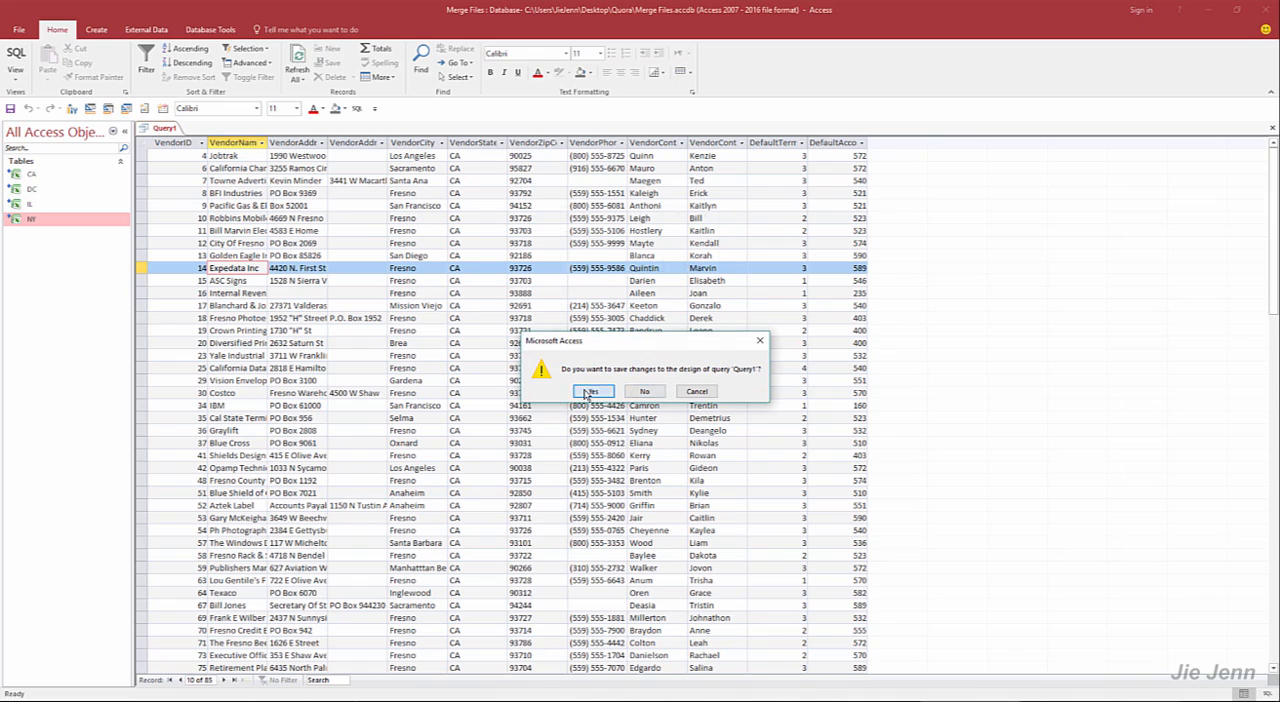
pyautogui.click(591, 391)
pyautogui.write('Master')
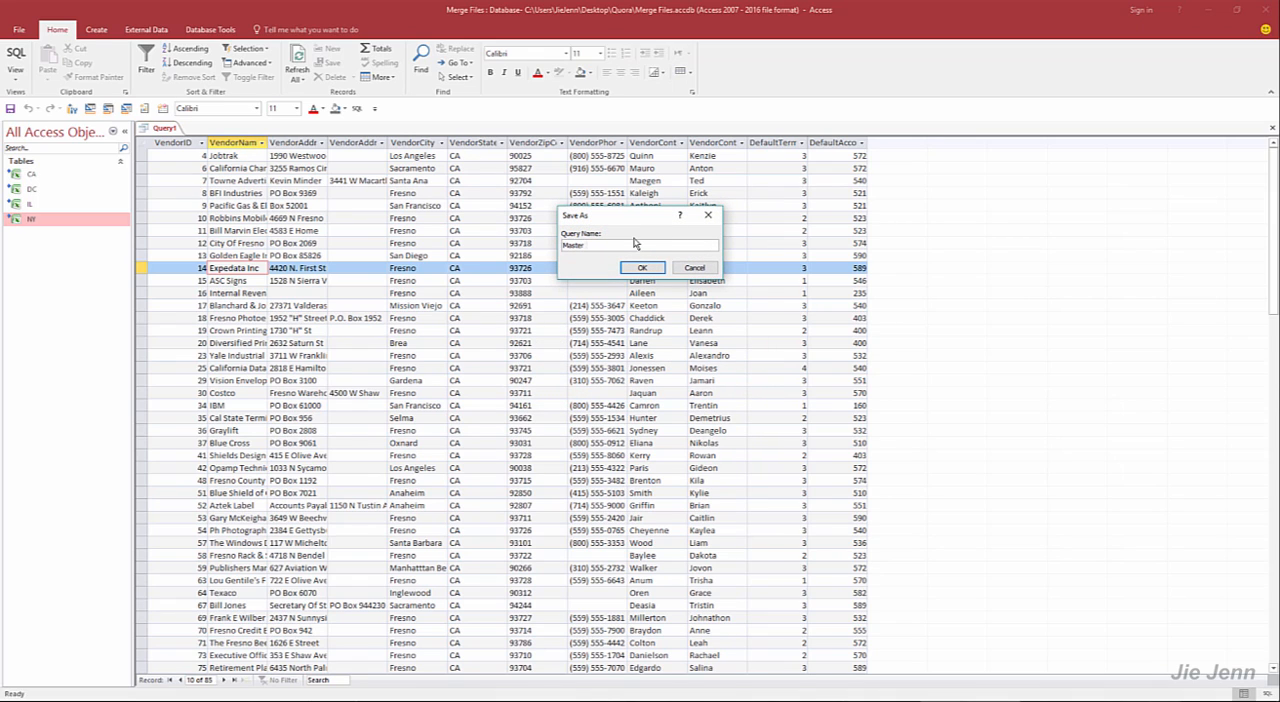
pyautogui.write('Recorded')
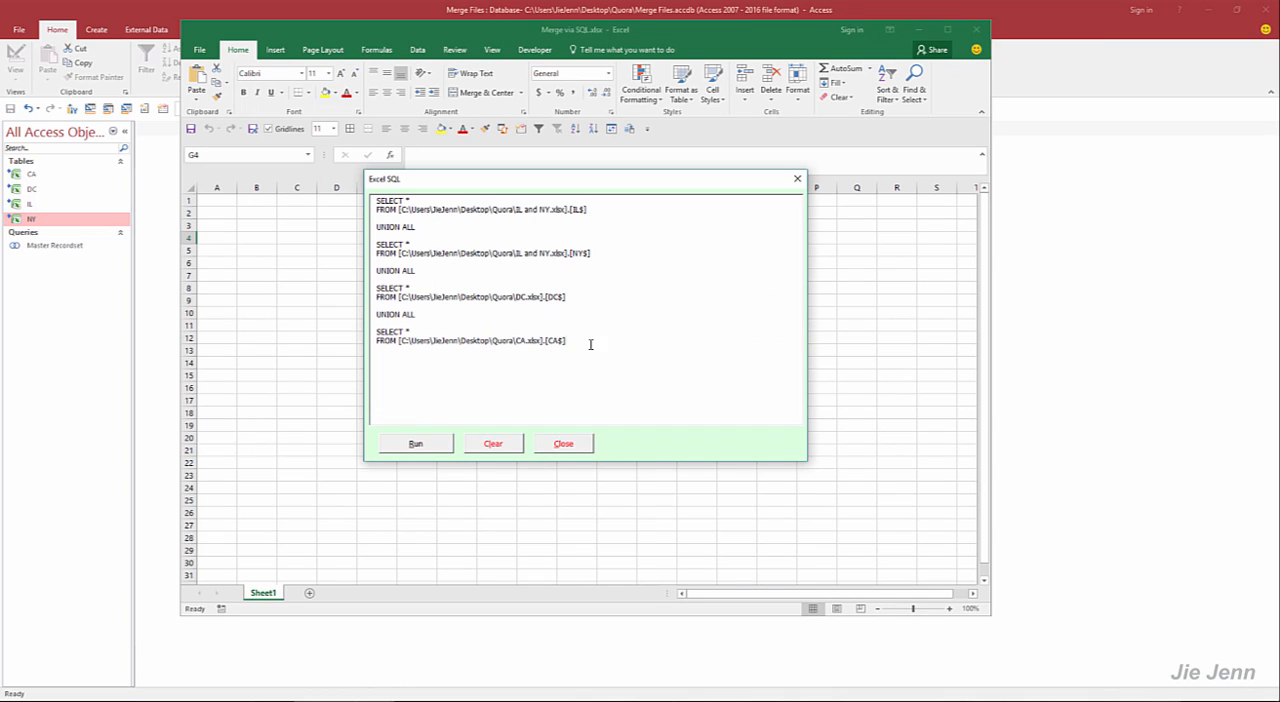
pyautogui.moveTo(596, 341)
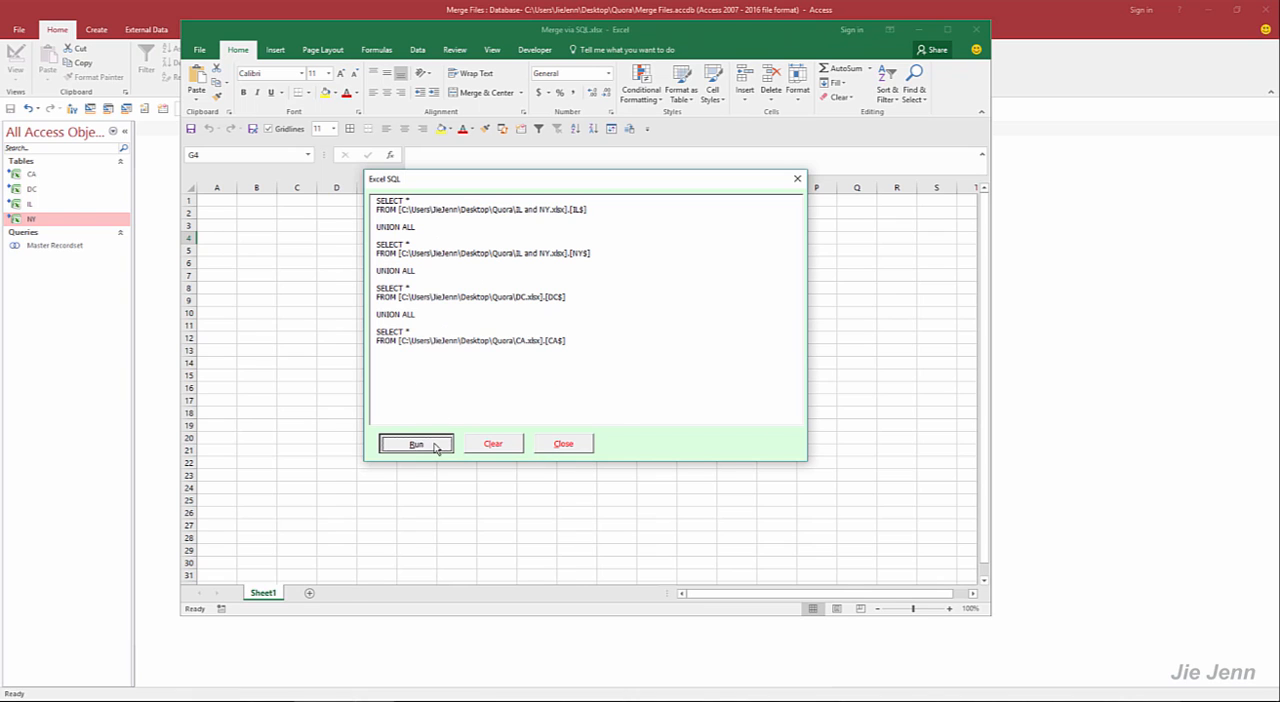
# Run the Excel SQL add-in's UNION ALL query to fill Sheet4 with merged vendors, then return to Access
pyautogui.click(416, 444)
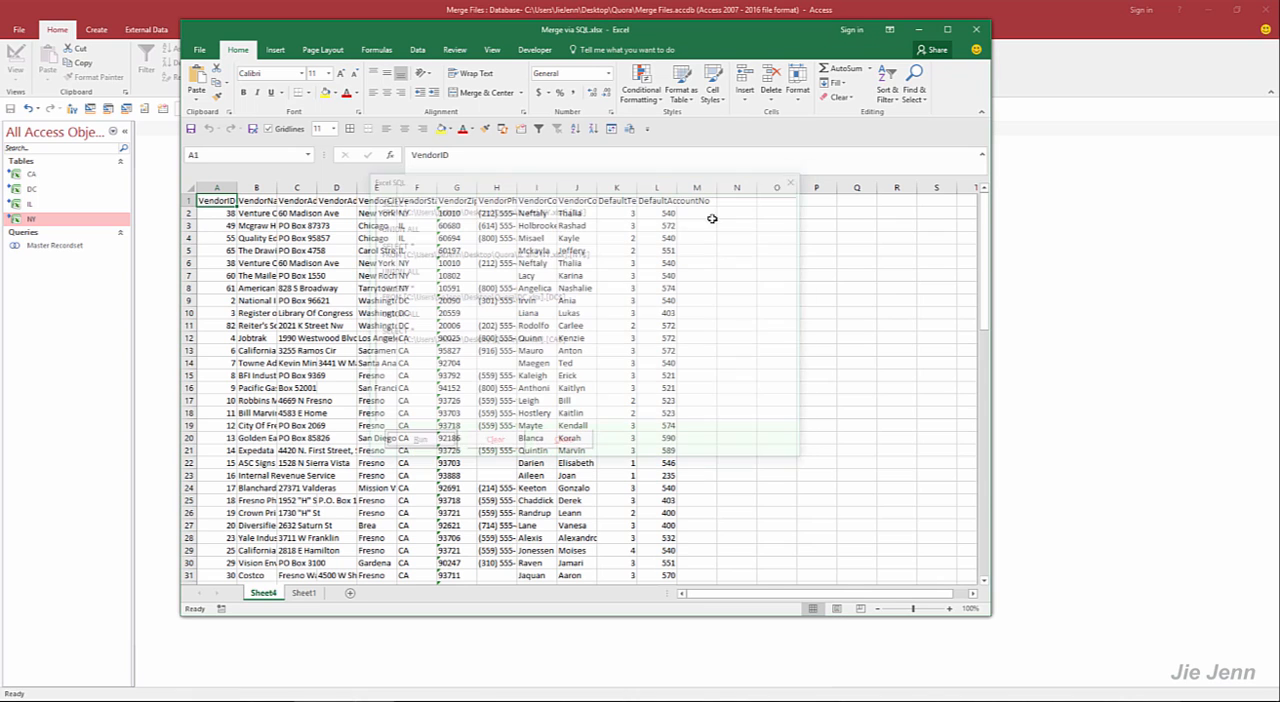
pyautogui.click(575, 275)
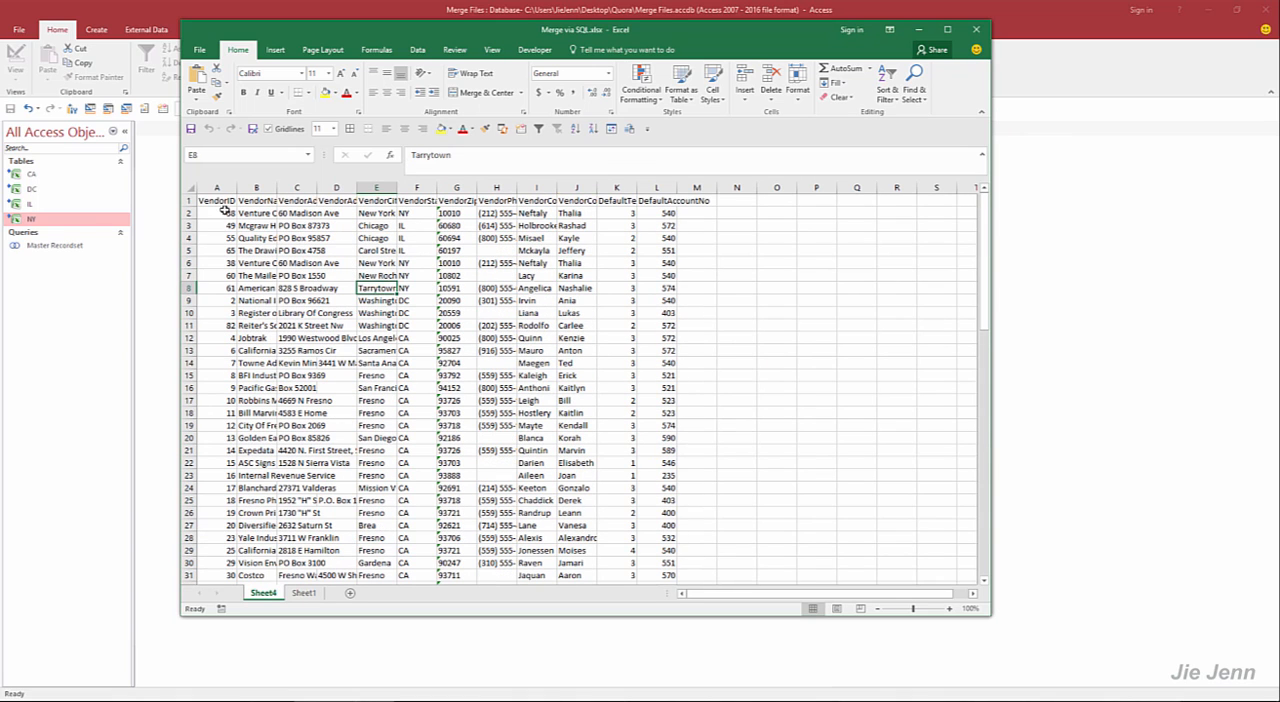
pyautogui.click(55, 245)
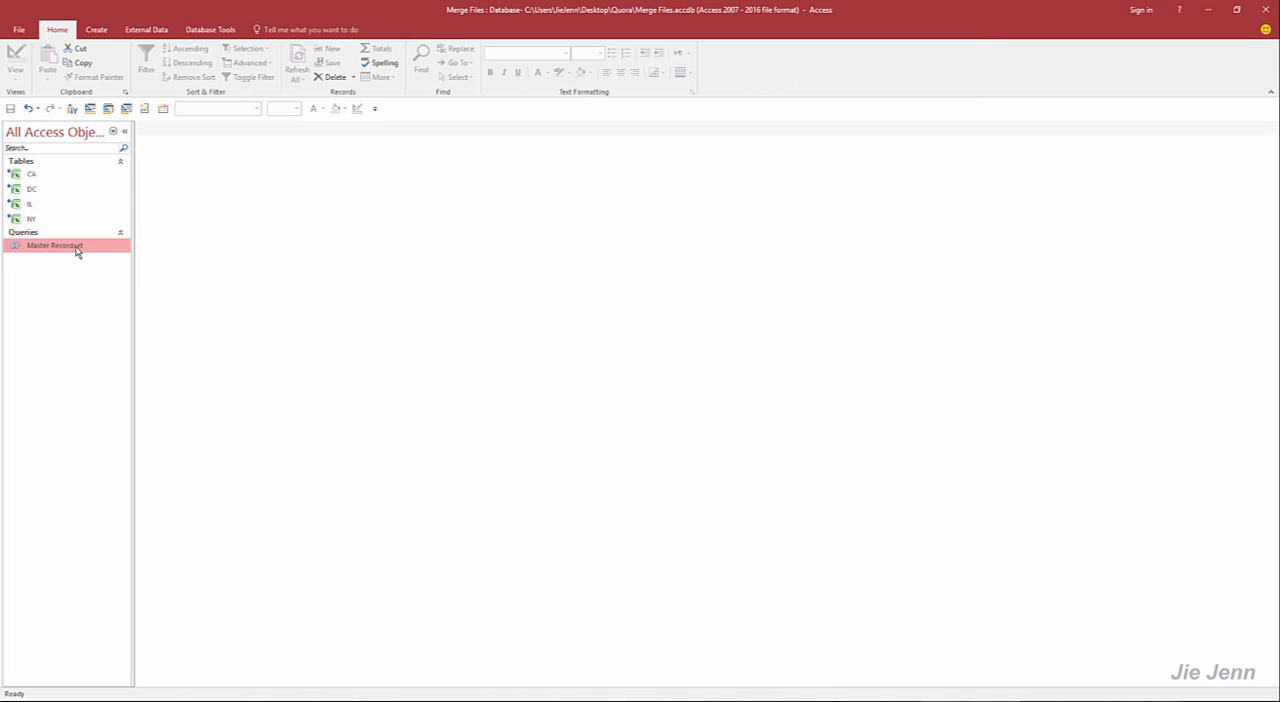
pyautogui.click(31, 174)
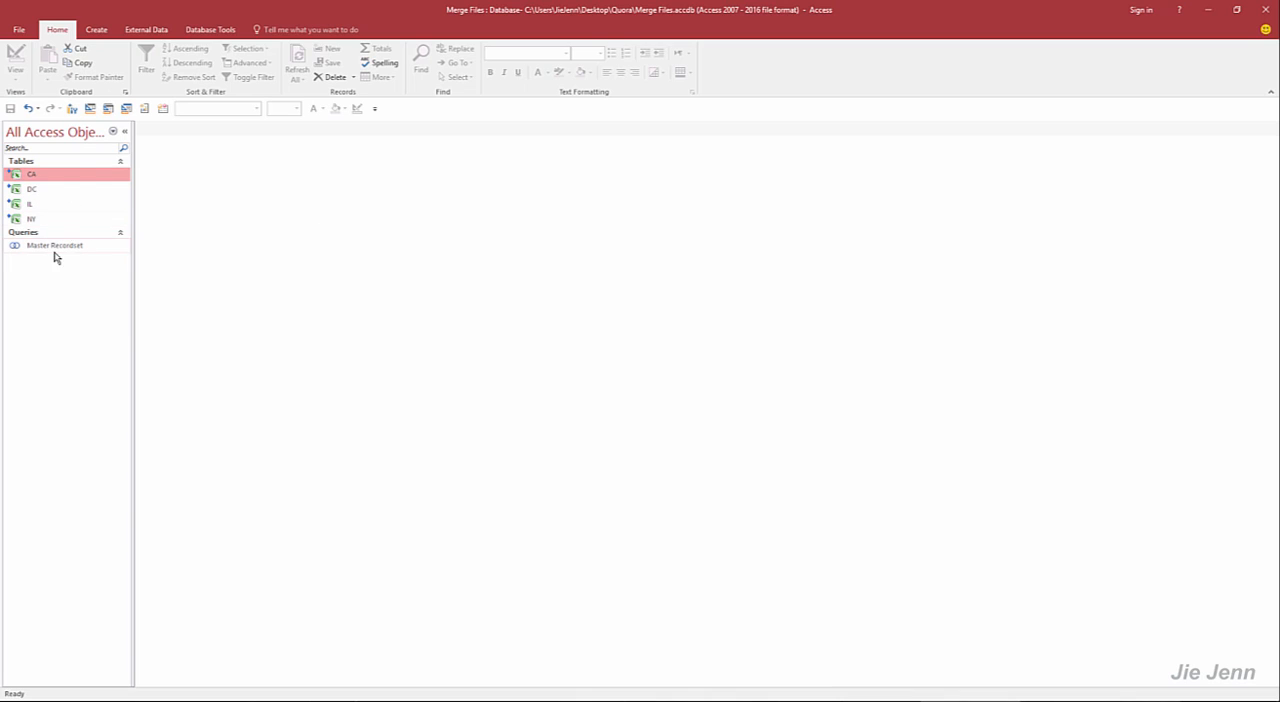
pyautogui.click(54, 245)
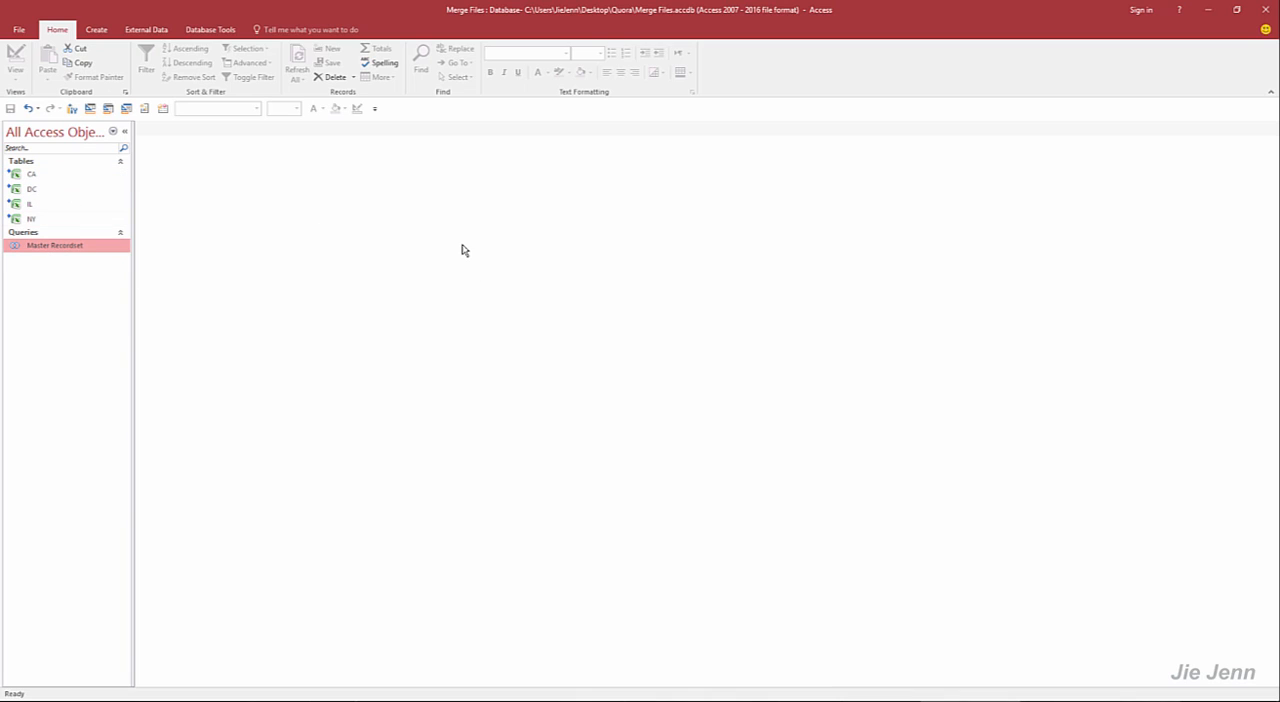